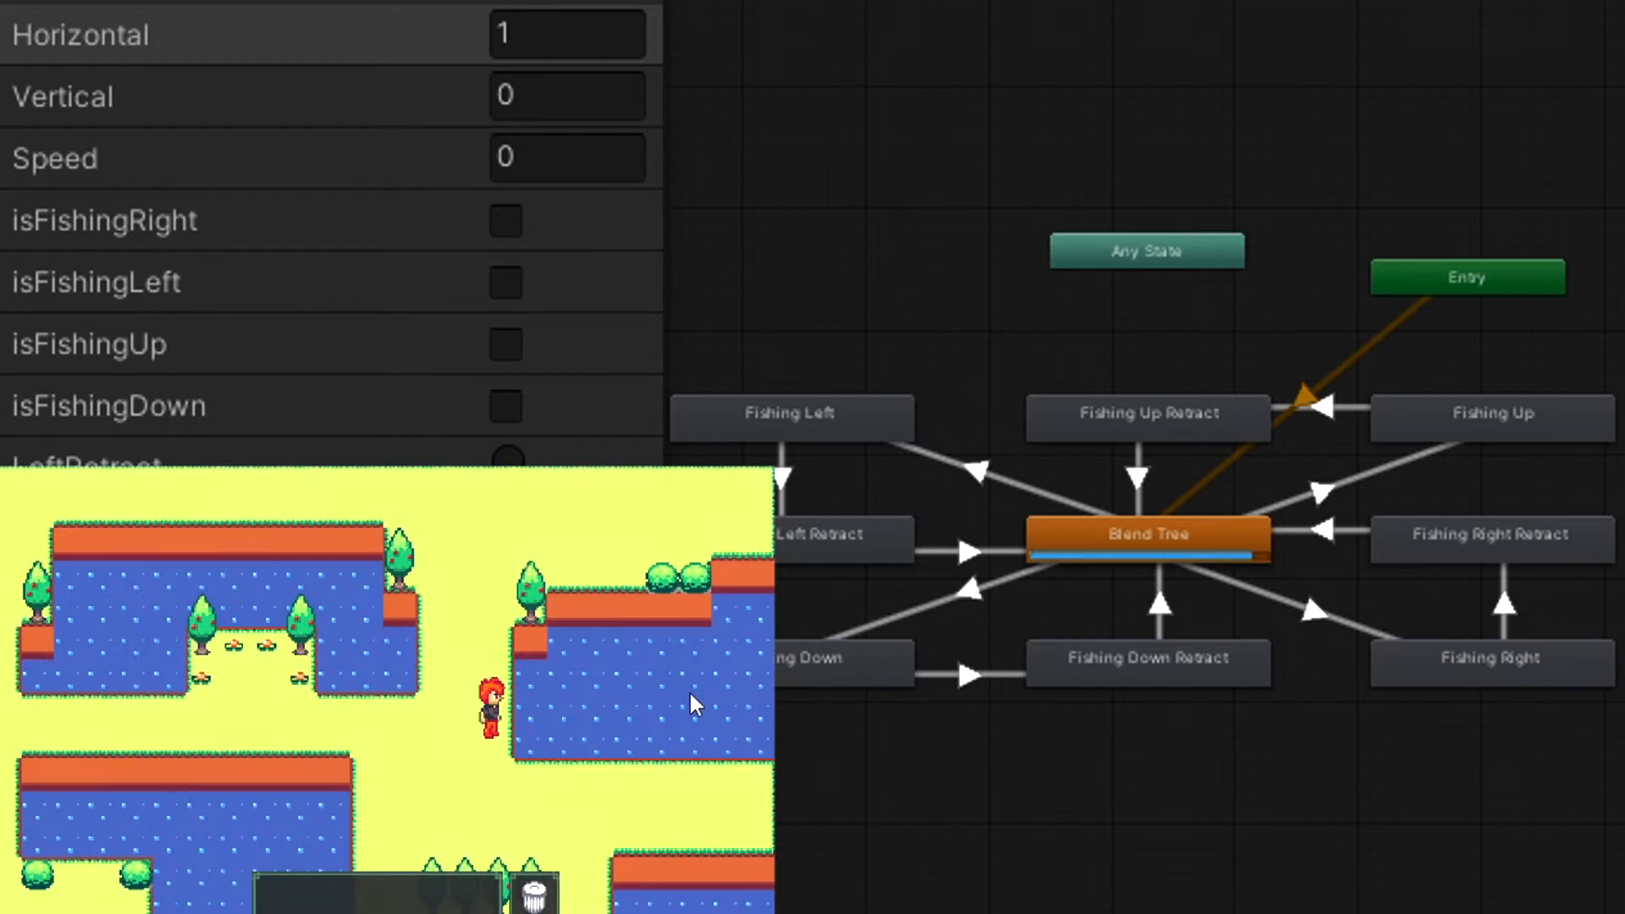
# Press the up arrow during the fishing gameplay demo
pyautogui.press('up')
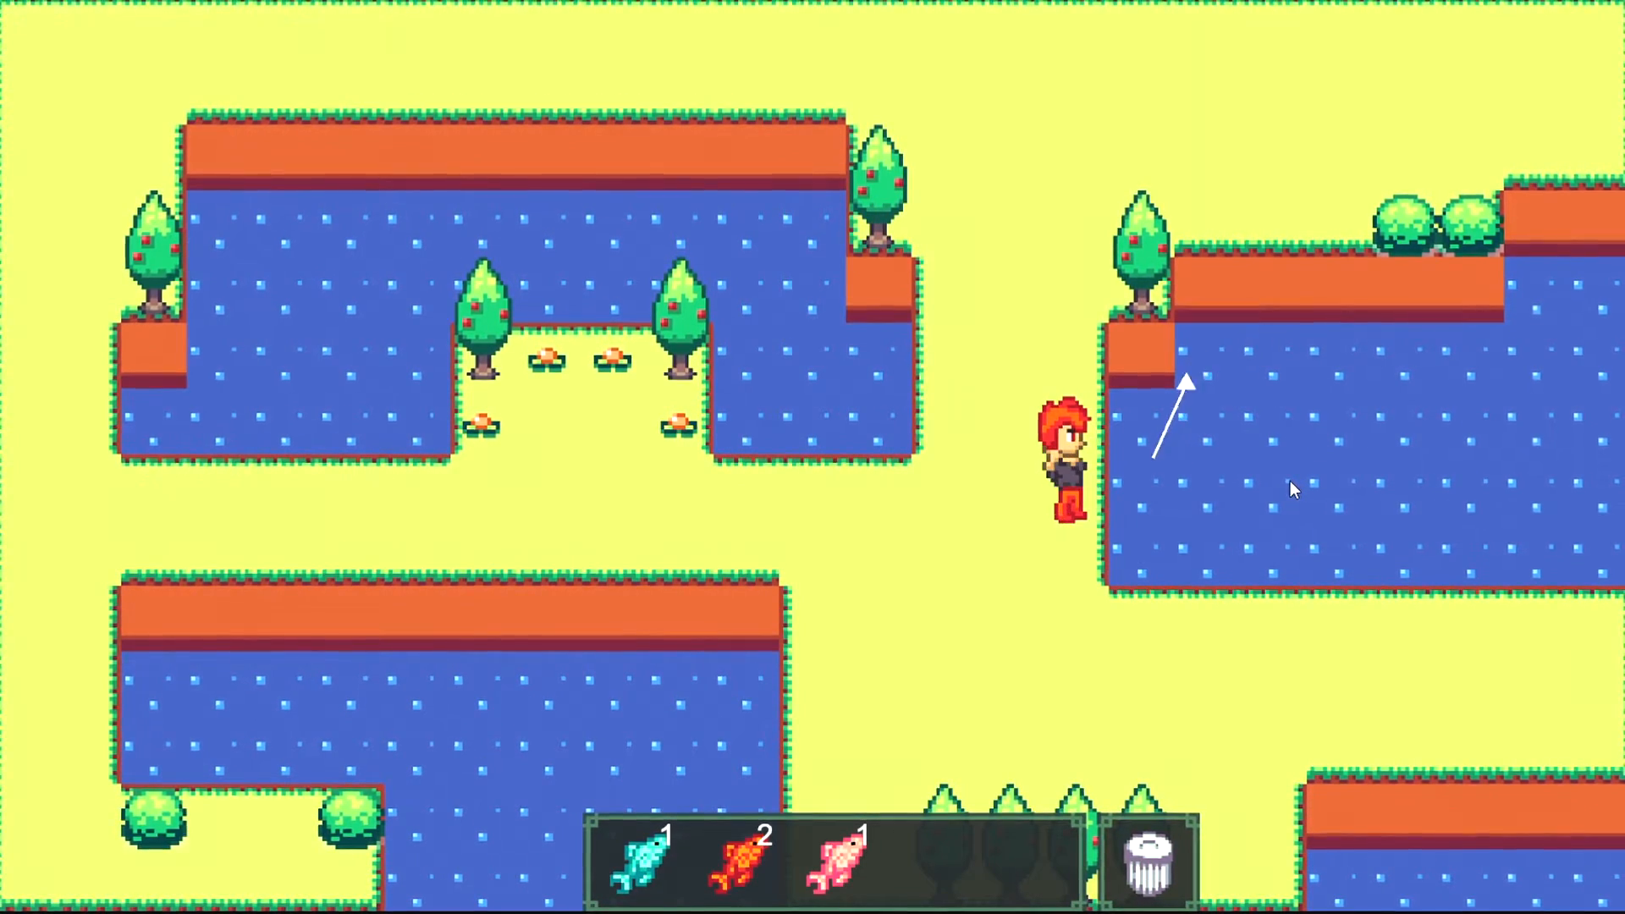
pyautogui.moveTo(736, 862)
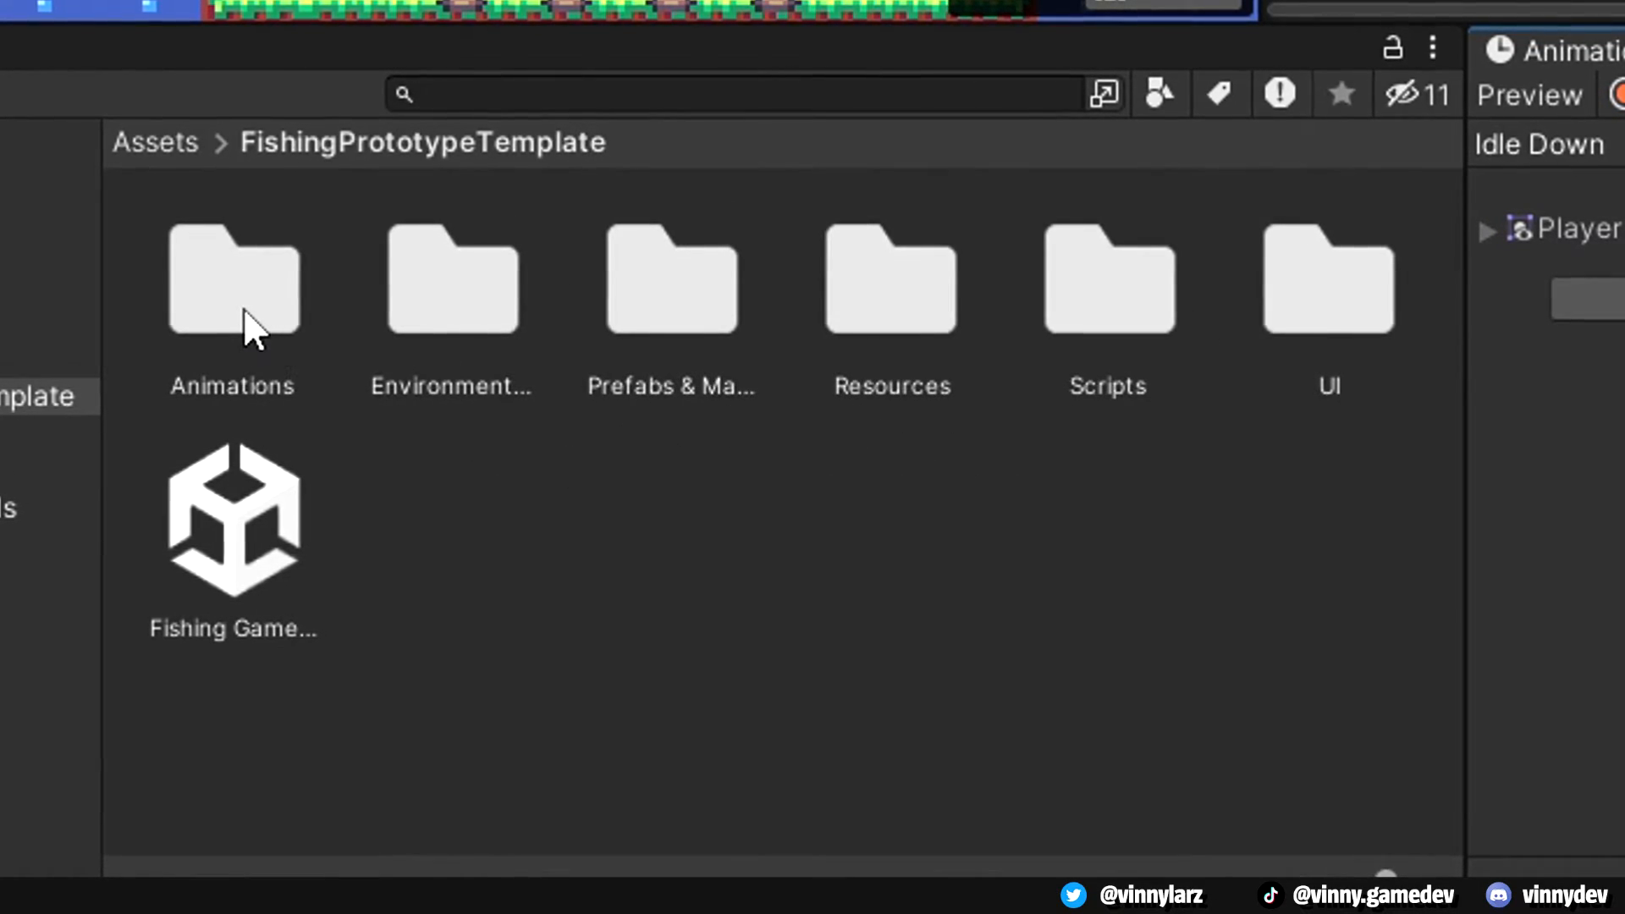
pyautogui.doubleClick(232, 277)
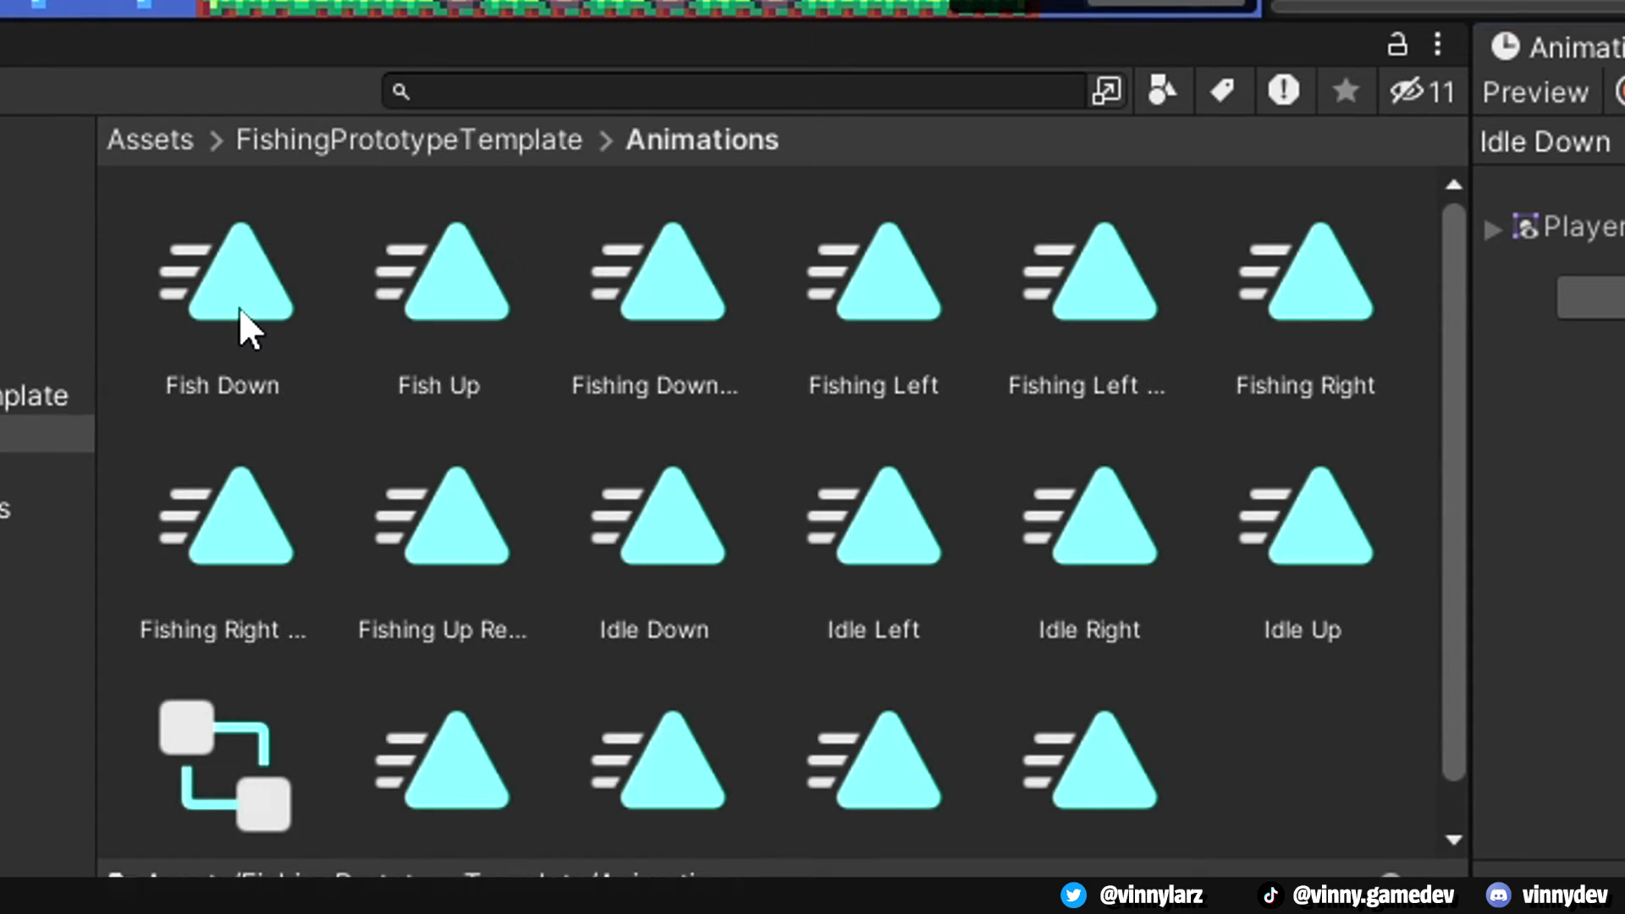
pyautogui.click(222, 274)
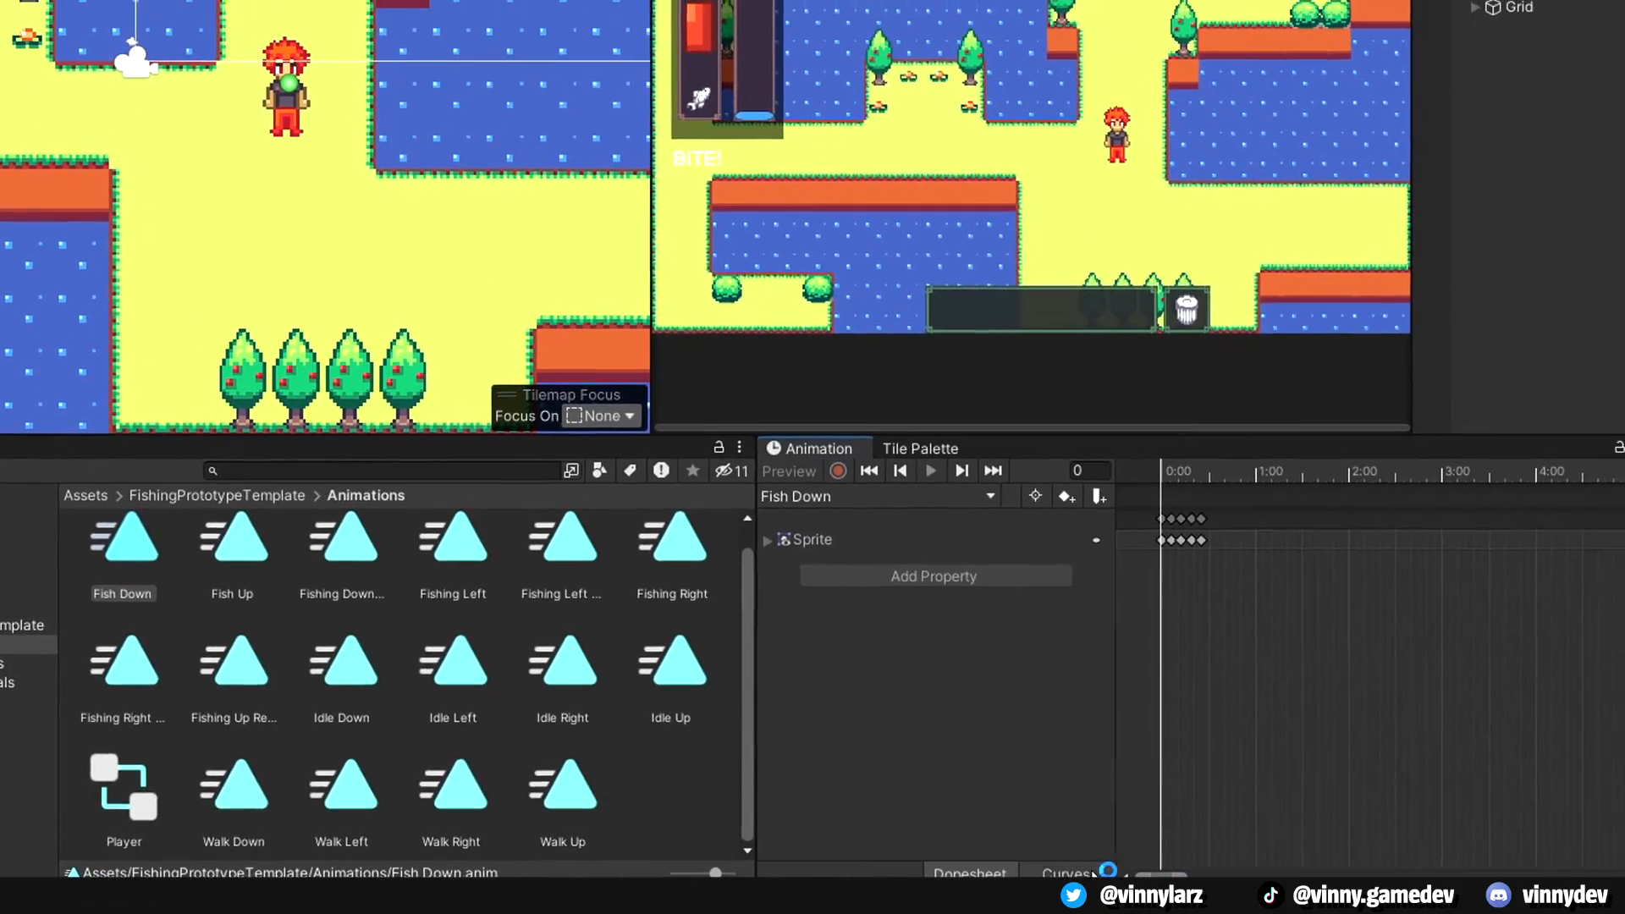
pyautogui.click(917, 448)
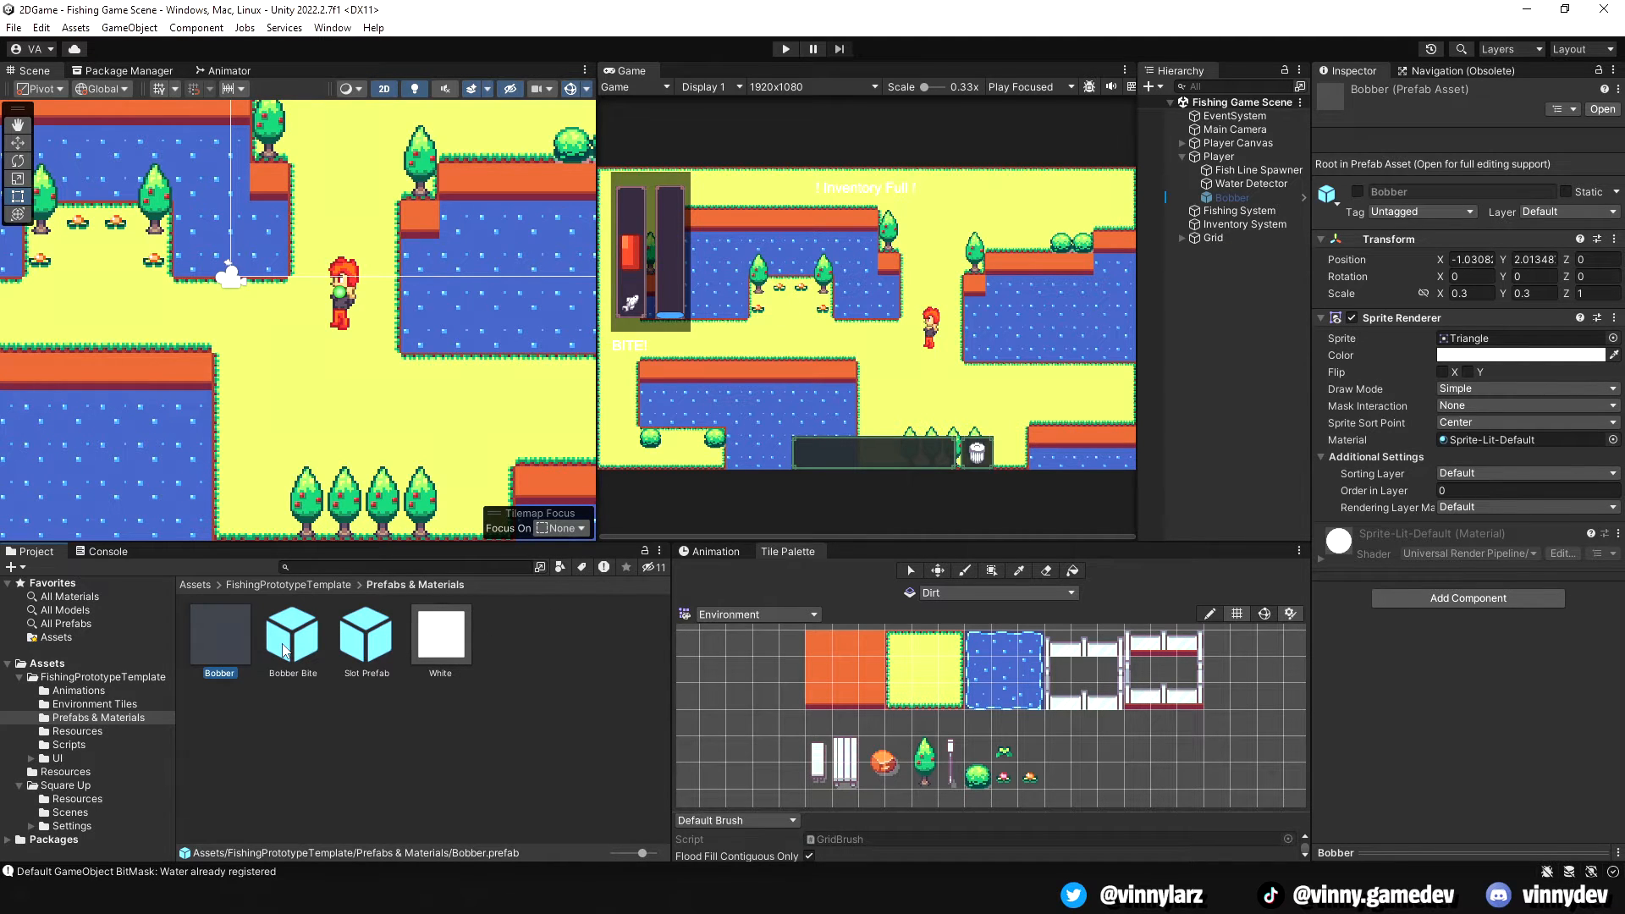
pyautogui.click(291, 633)
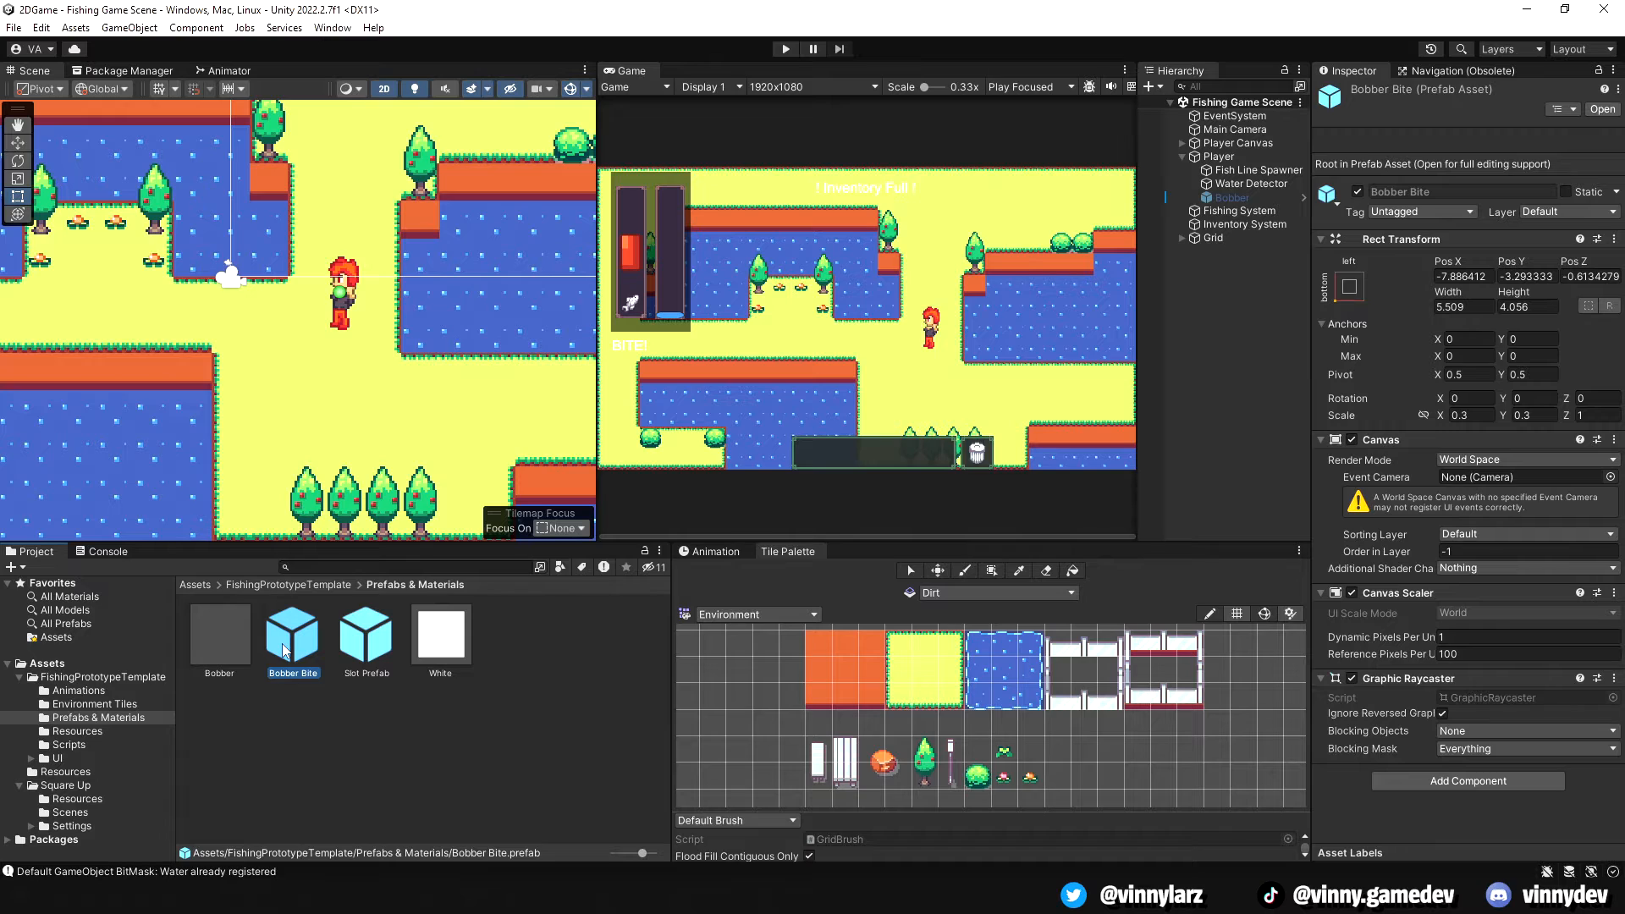
pyautogui.moveTo(392, 651)
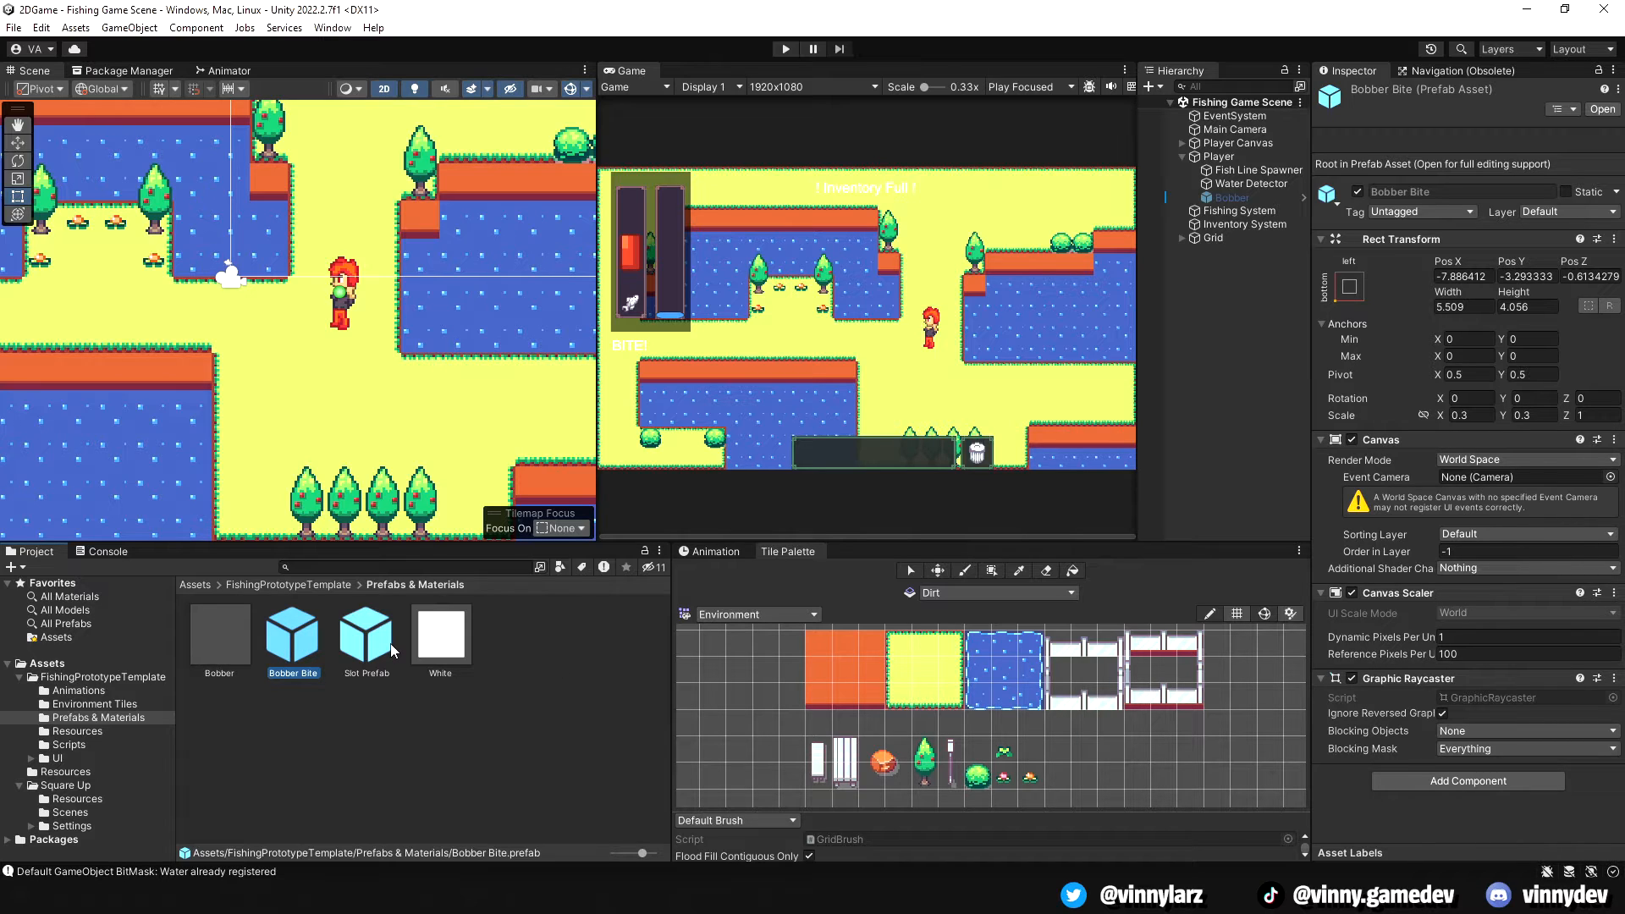
pyautogui.click(365, 633)
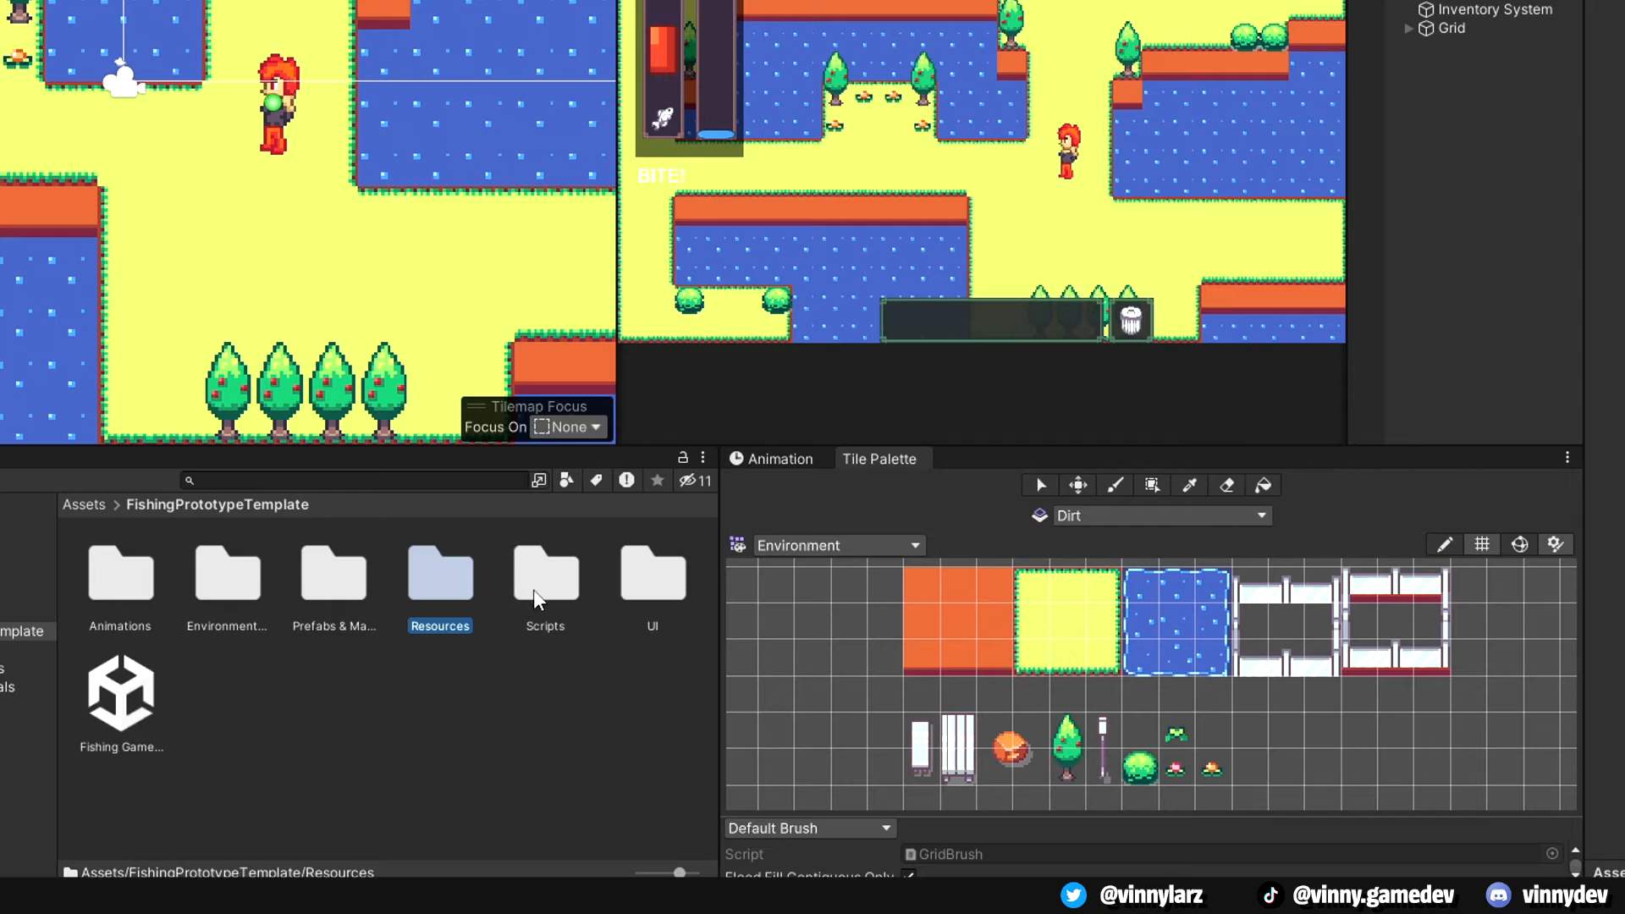
# Open the Scripts folder and preview the Bobber, DraggableItem, Fish and Draggable scripts
pyautogui.doubleClick(544, 577)
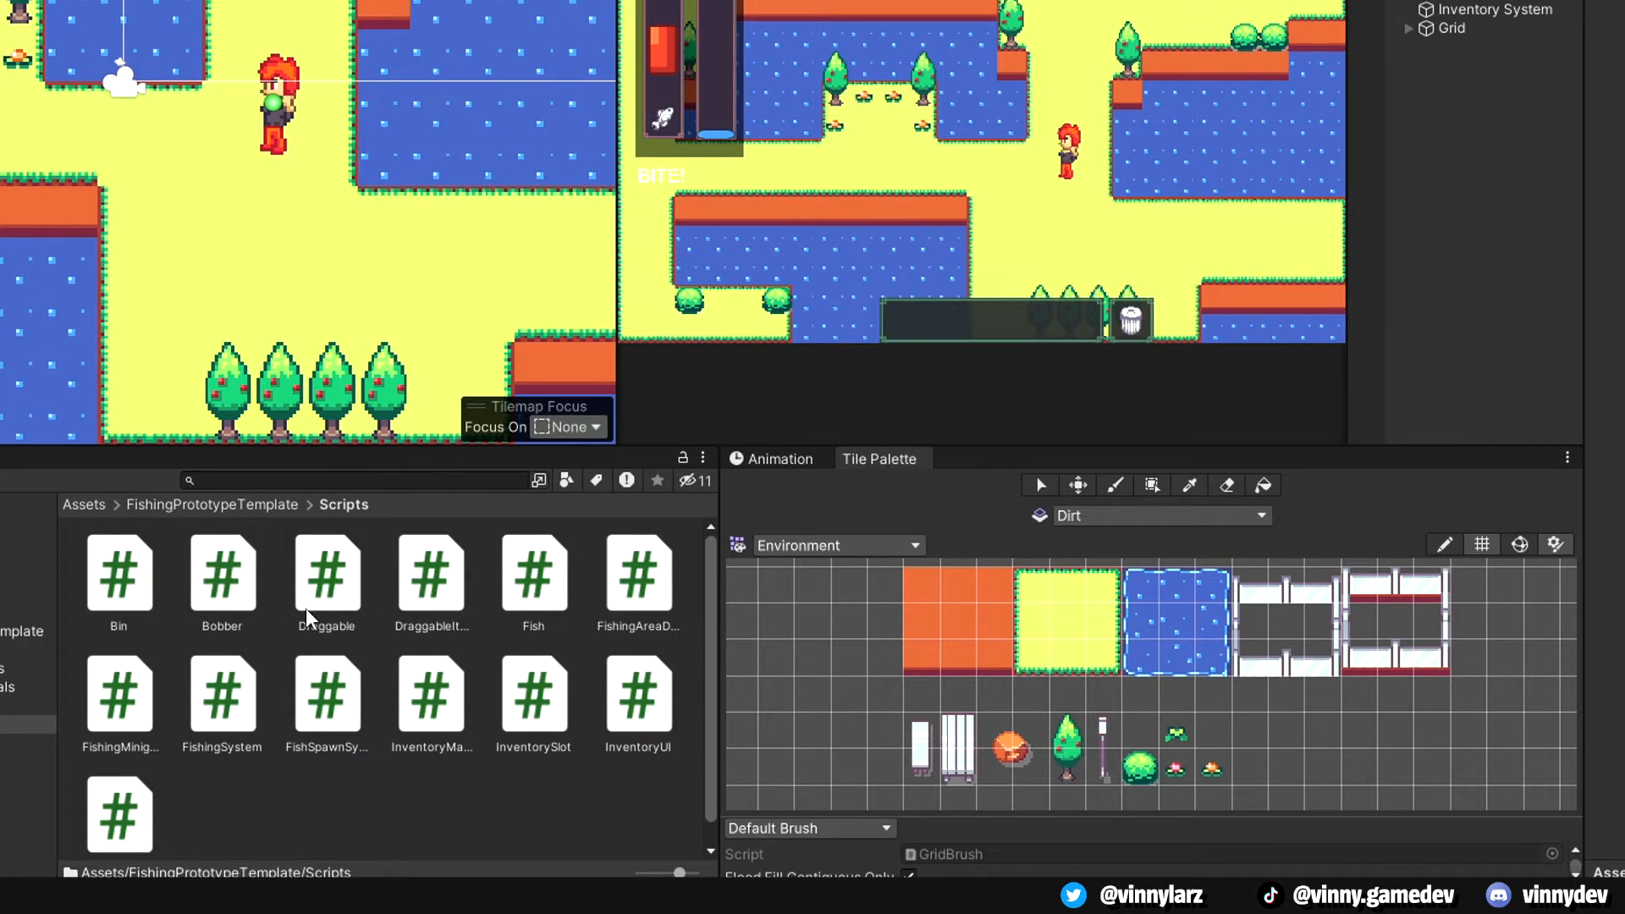
pyautogui.click(222, 576)
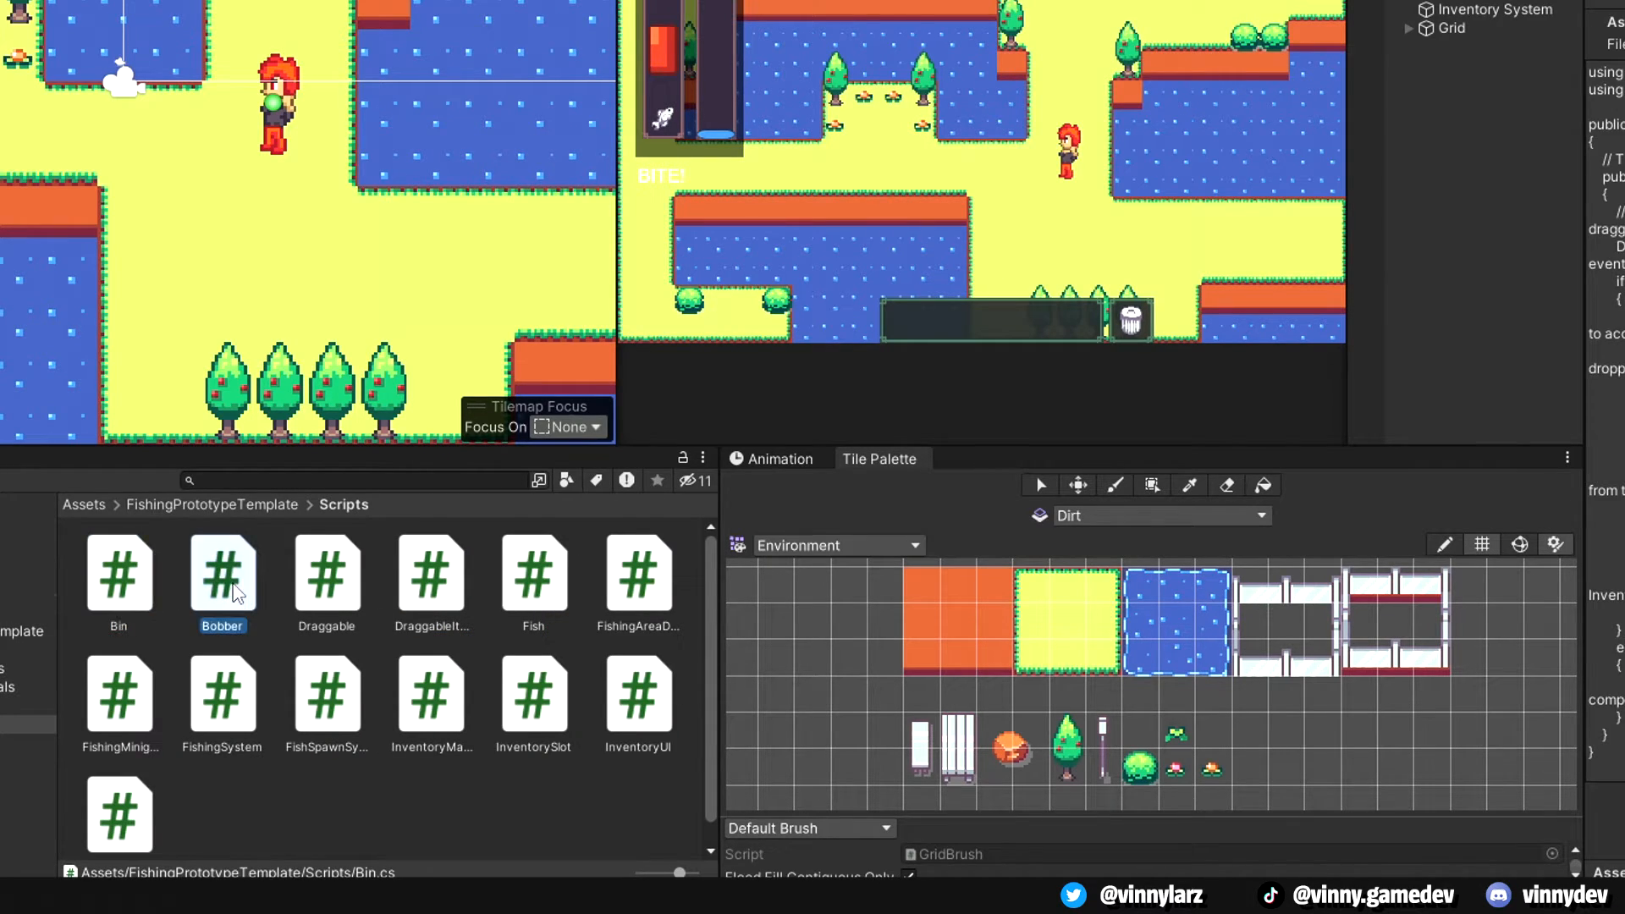
pyautogui.click(431, 573)
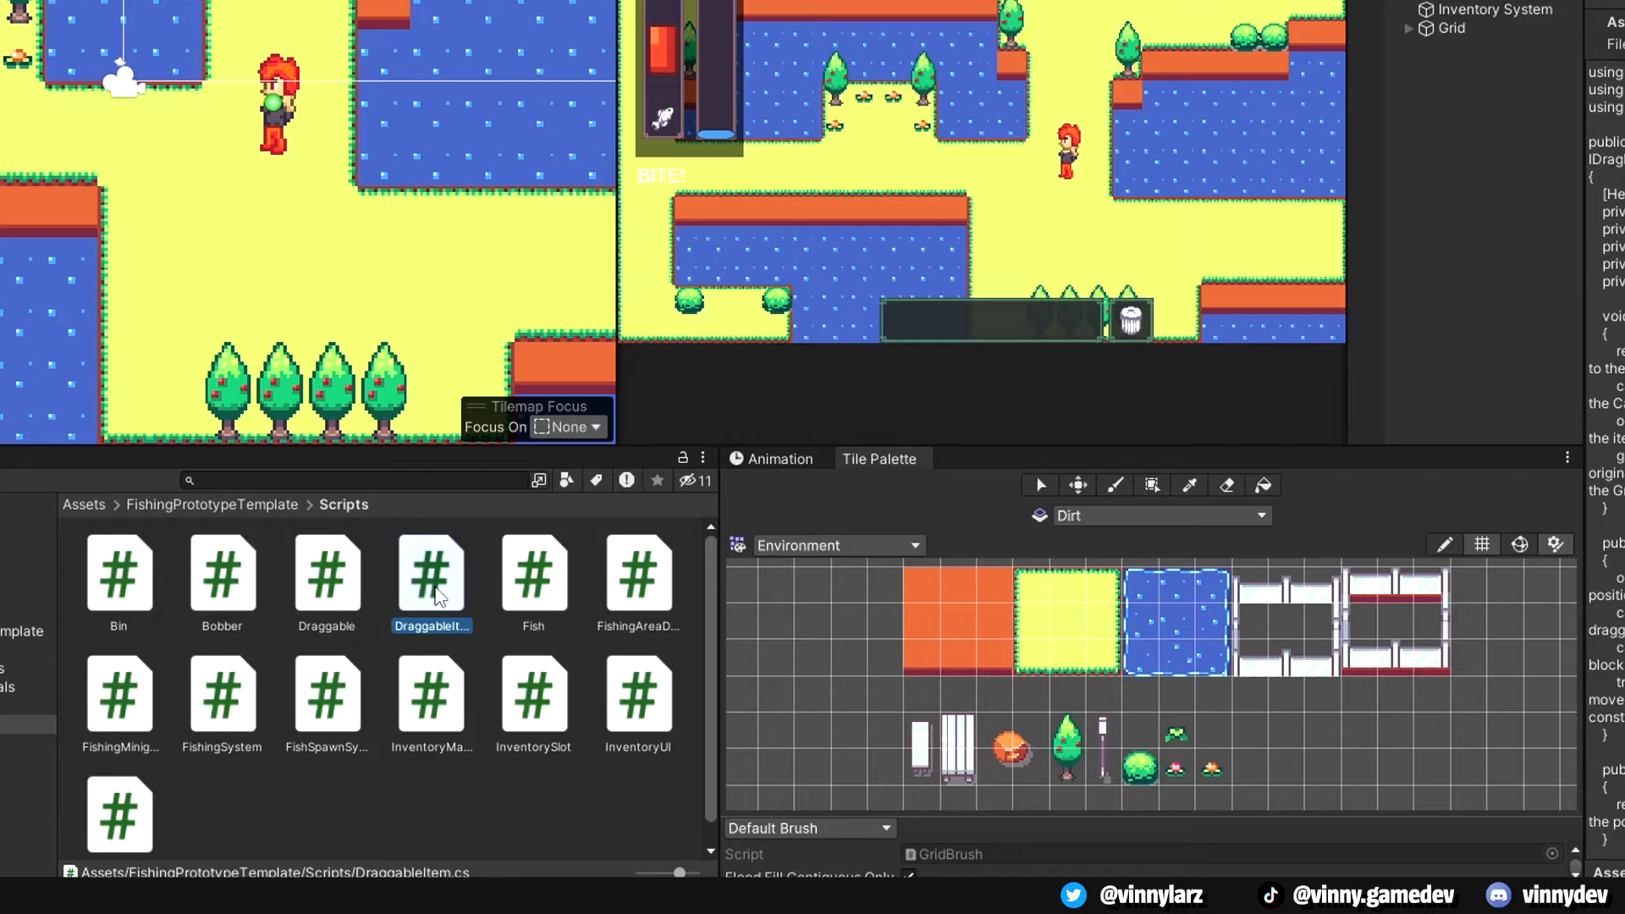
pyautogui.click(325, 705)
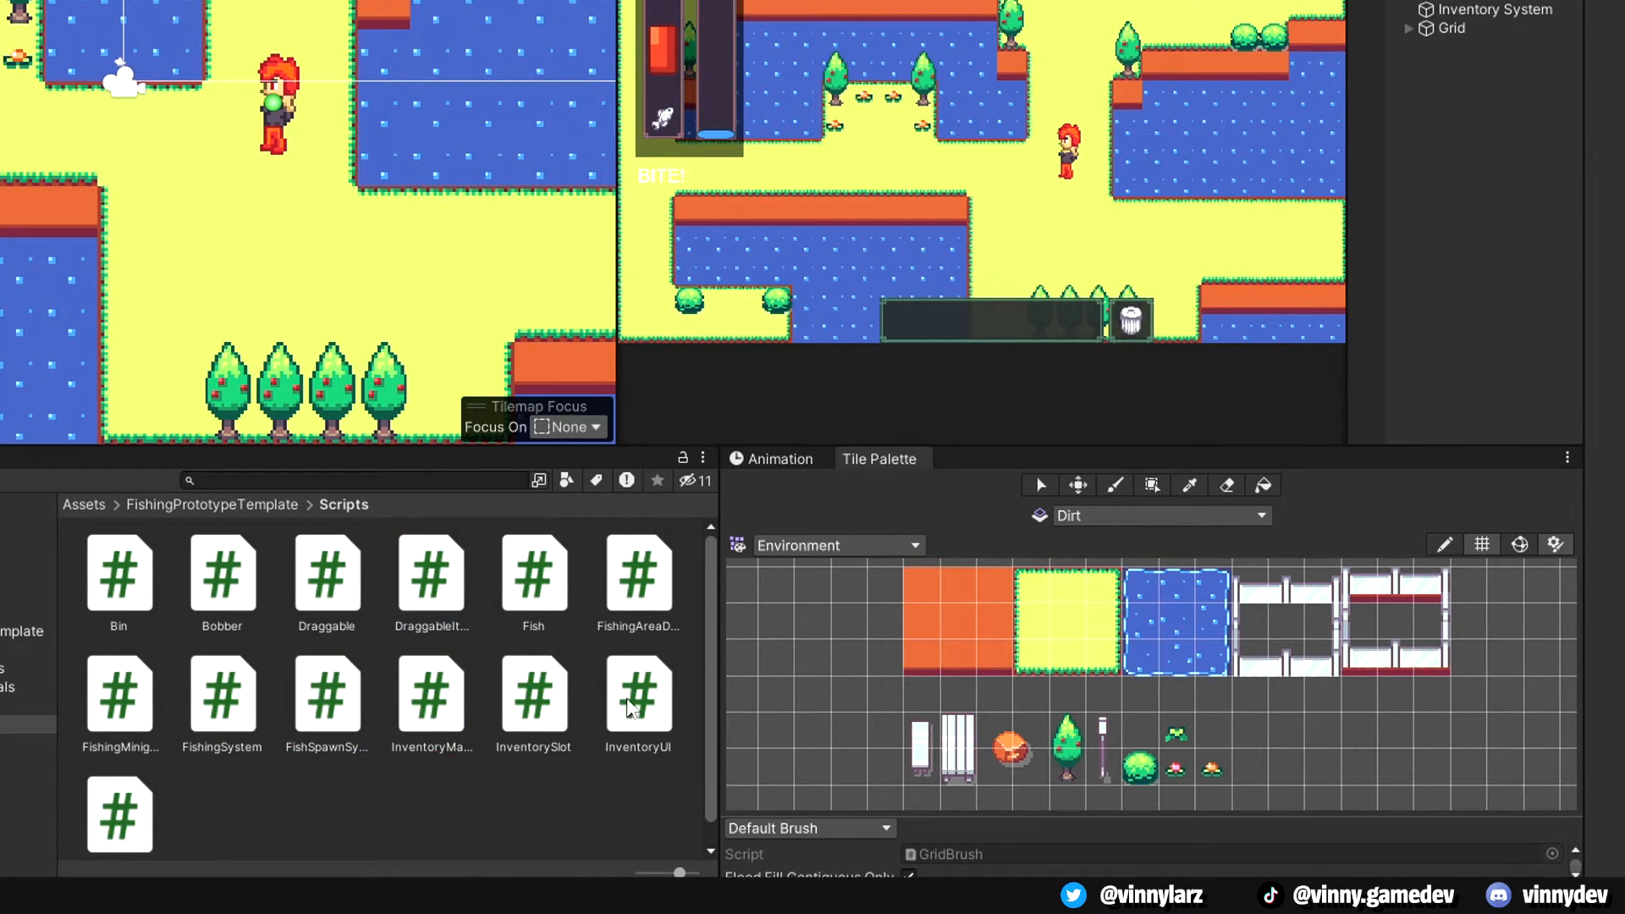
pyautogui.click(533, 573)
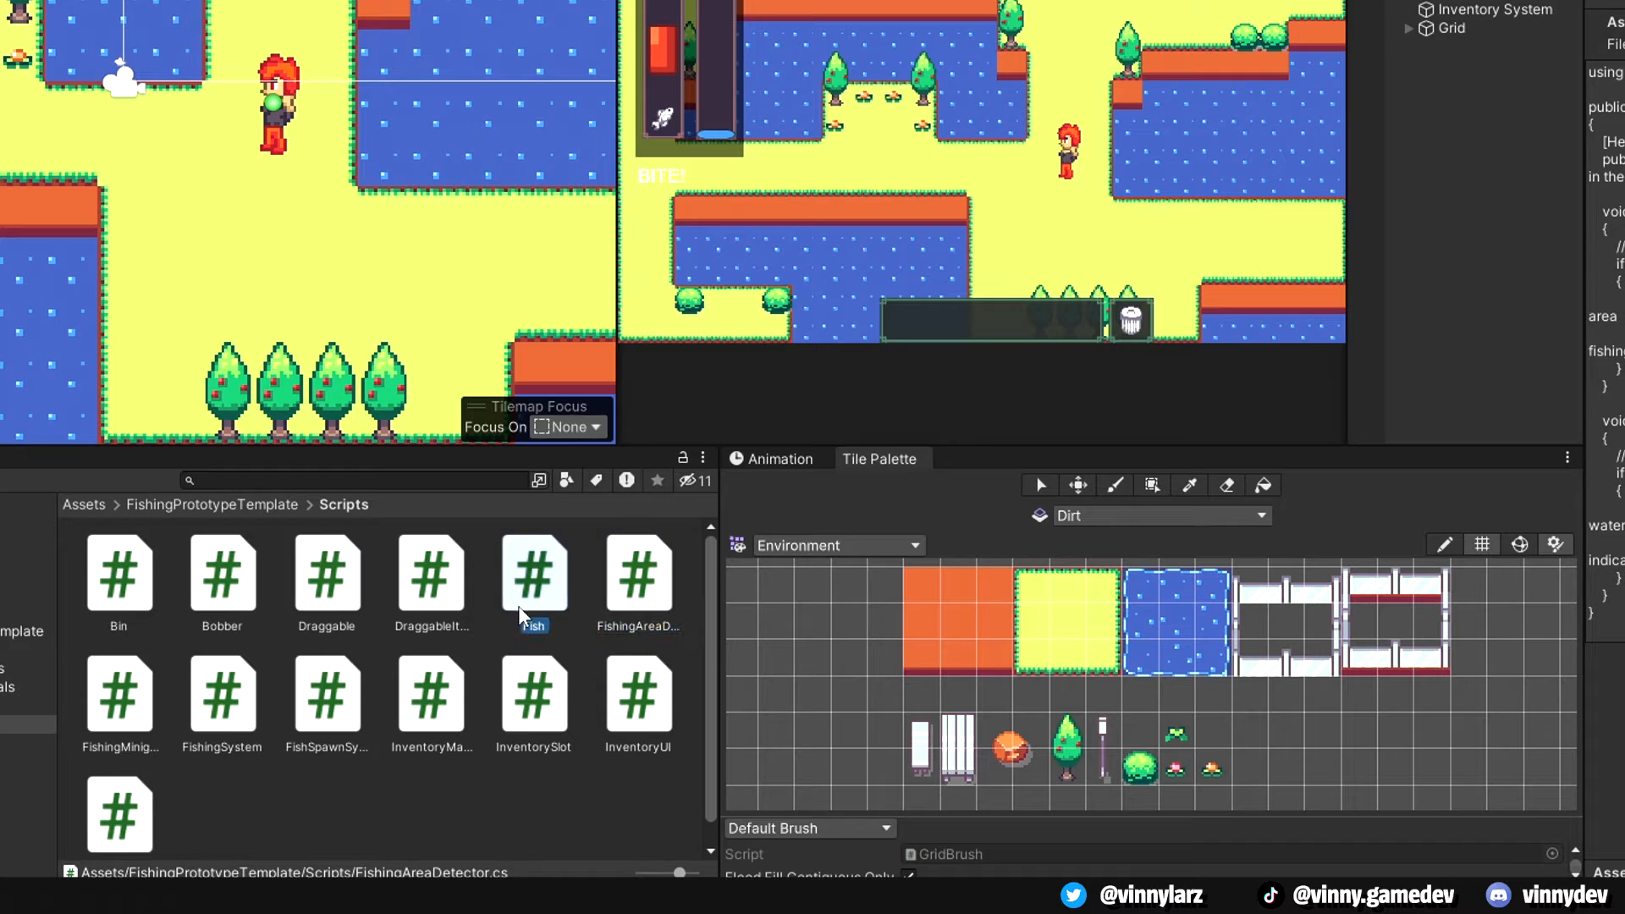
pyautogui.click(326, 576)
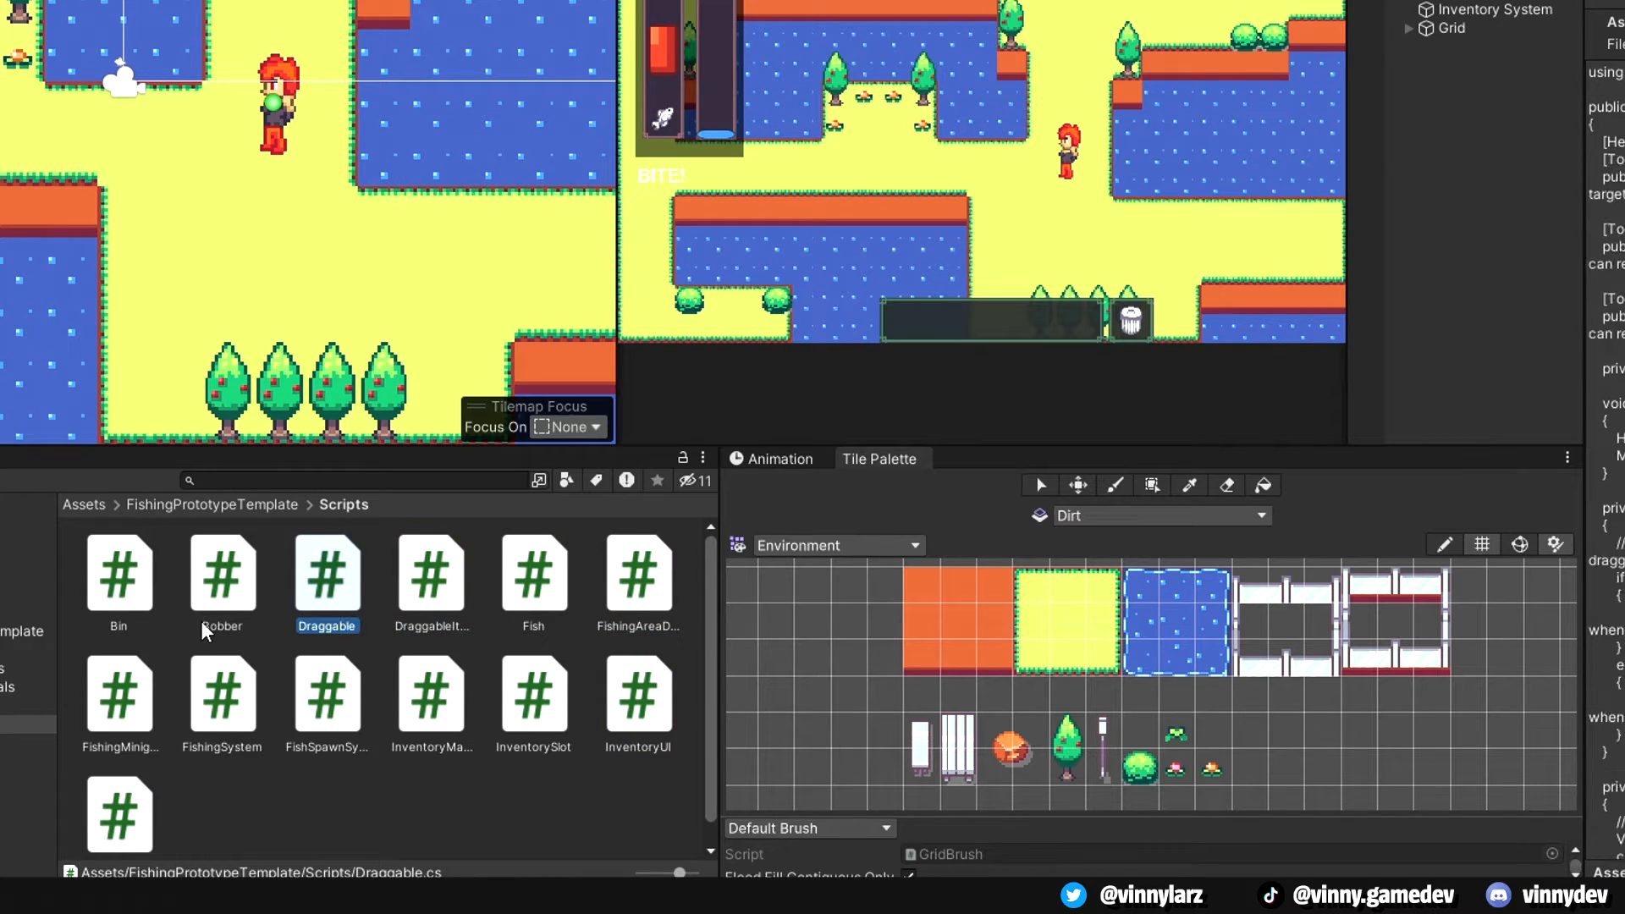
# Open the UI folder's Canvas UI sprites
pyautogui.click(119, 799)
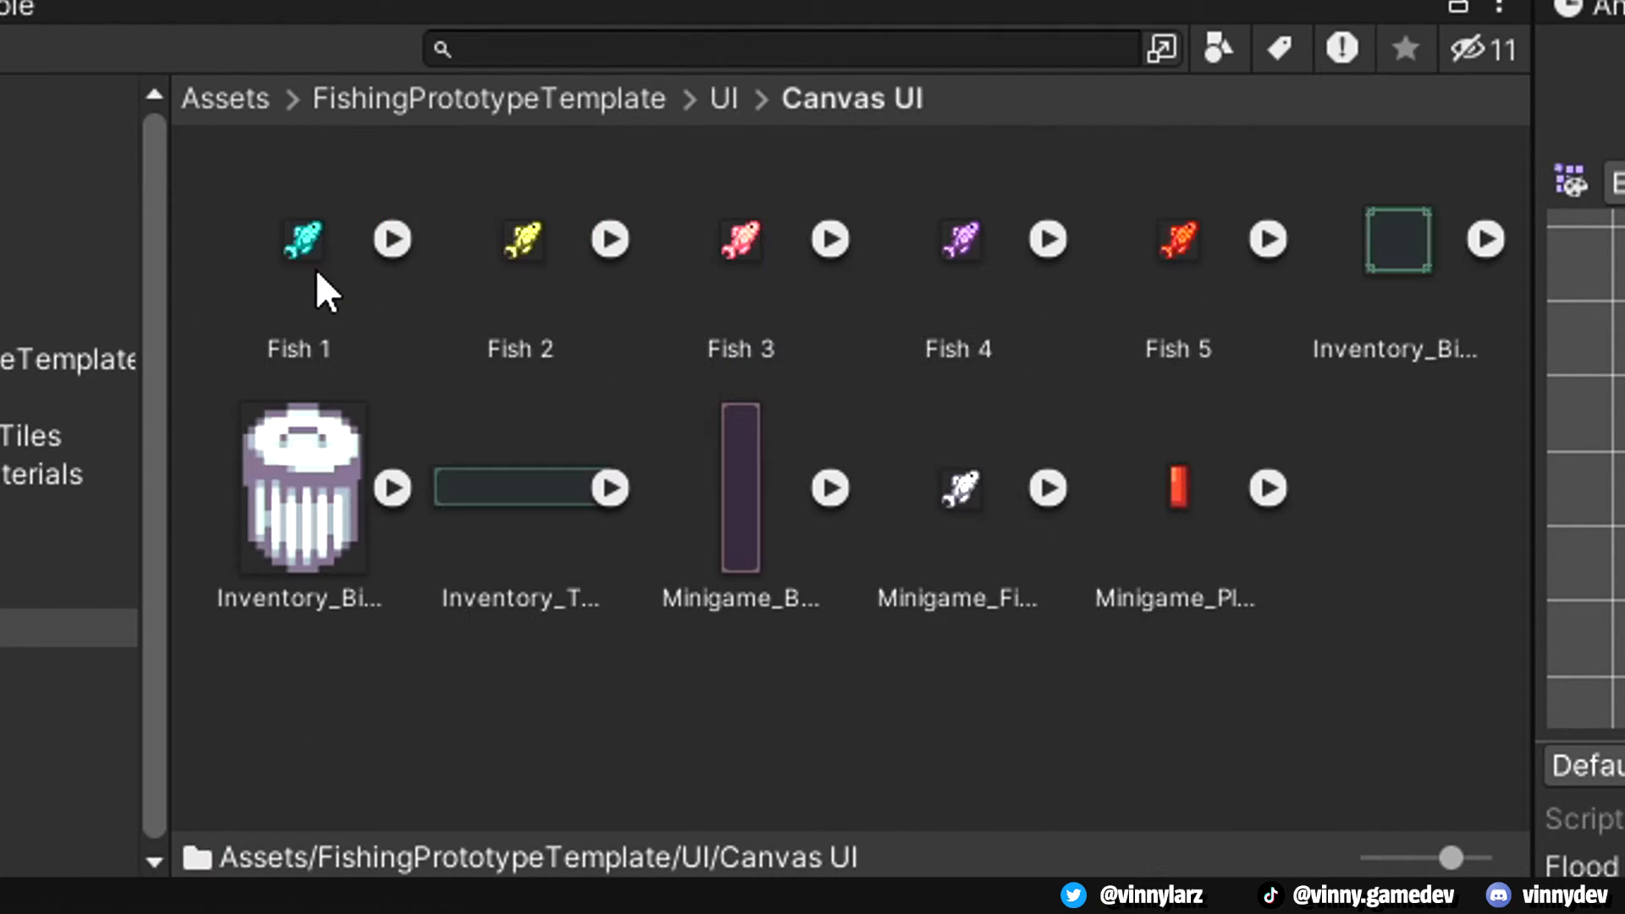
pyautogui.moveTo(647, 580)
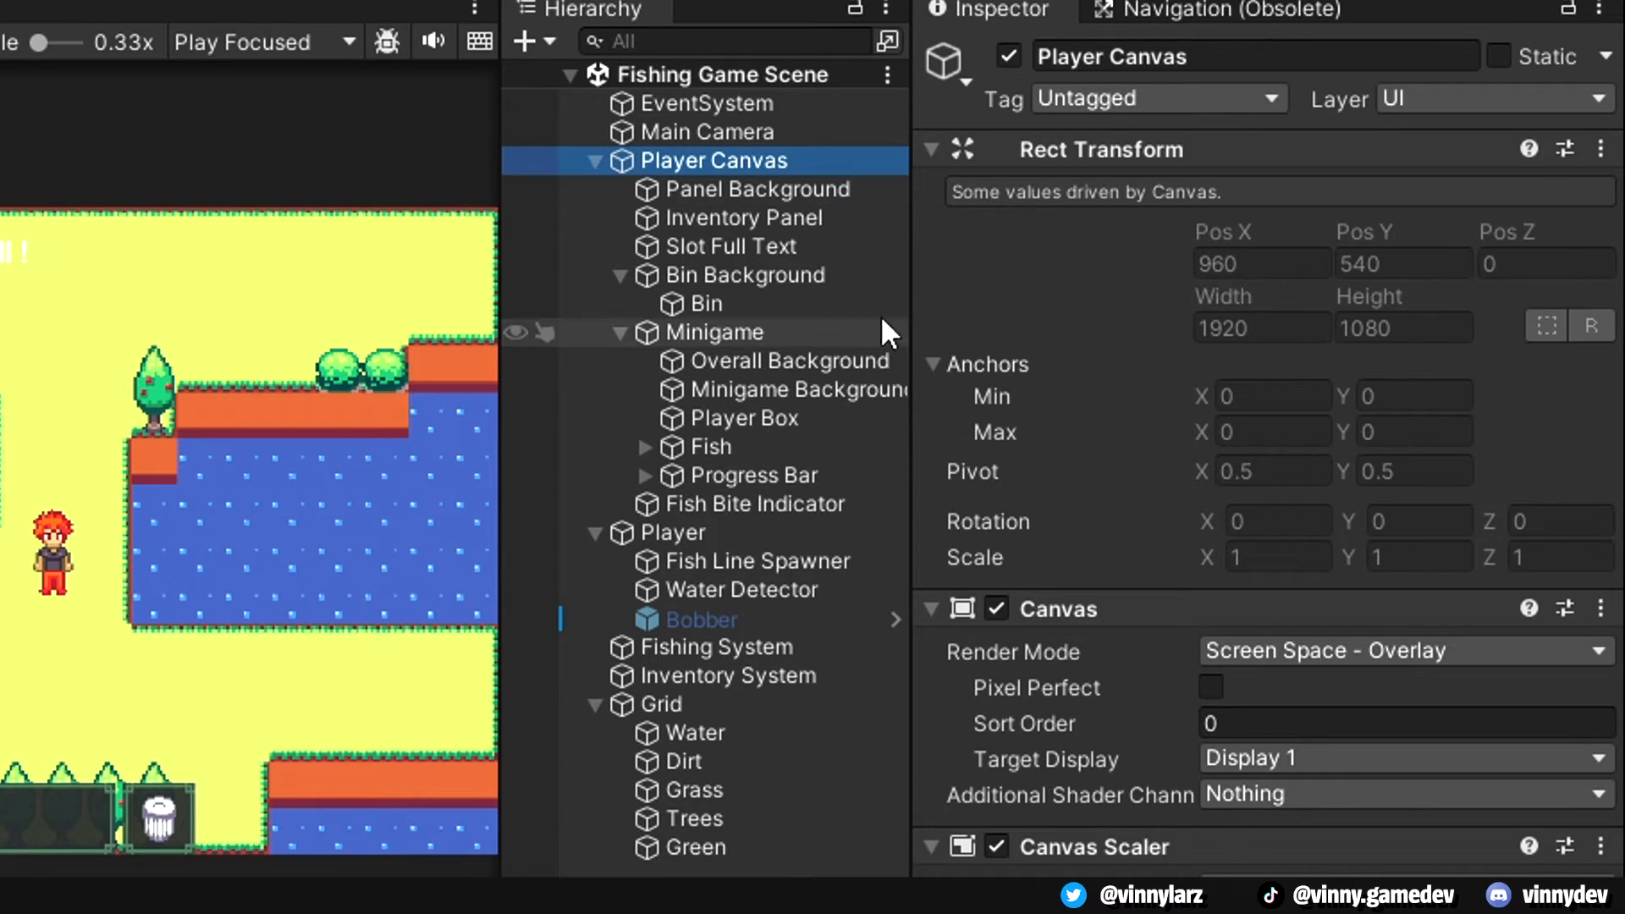
# Inspect Panel Background, Inventory Panel, then Minigame's Fishing Minigame script settings
pyautogui.click(758, 189)
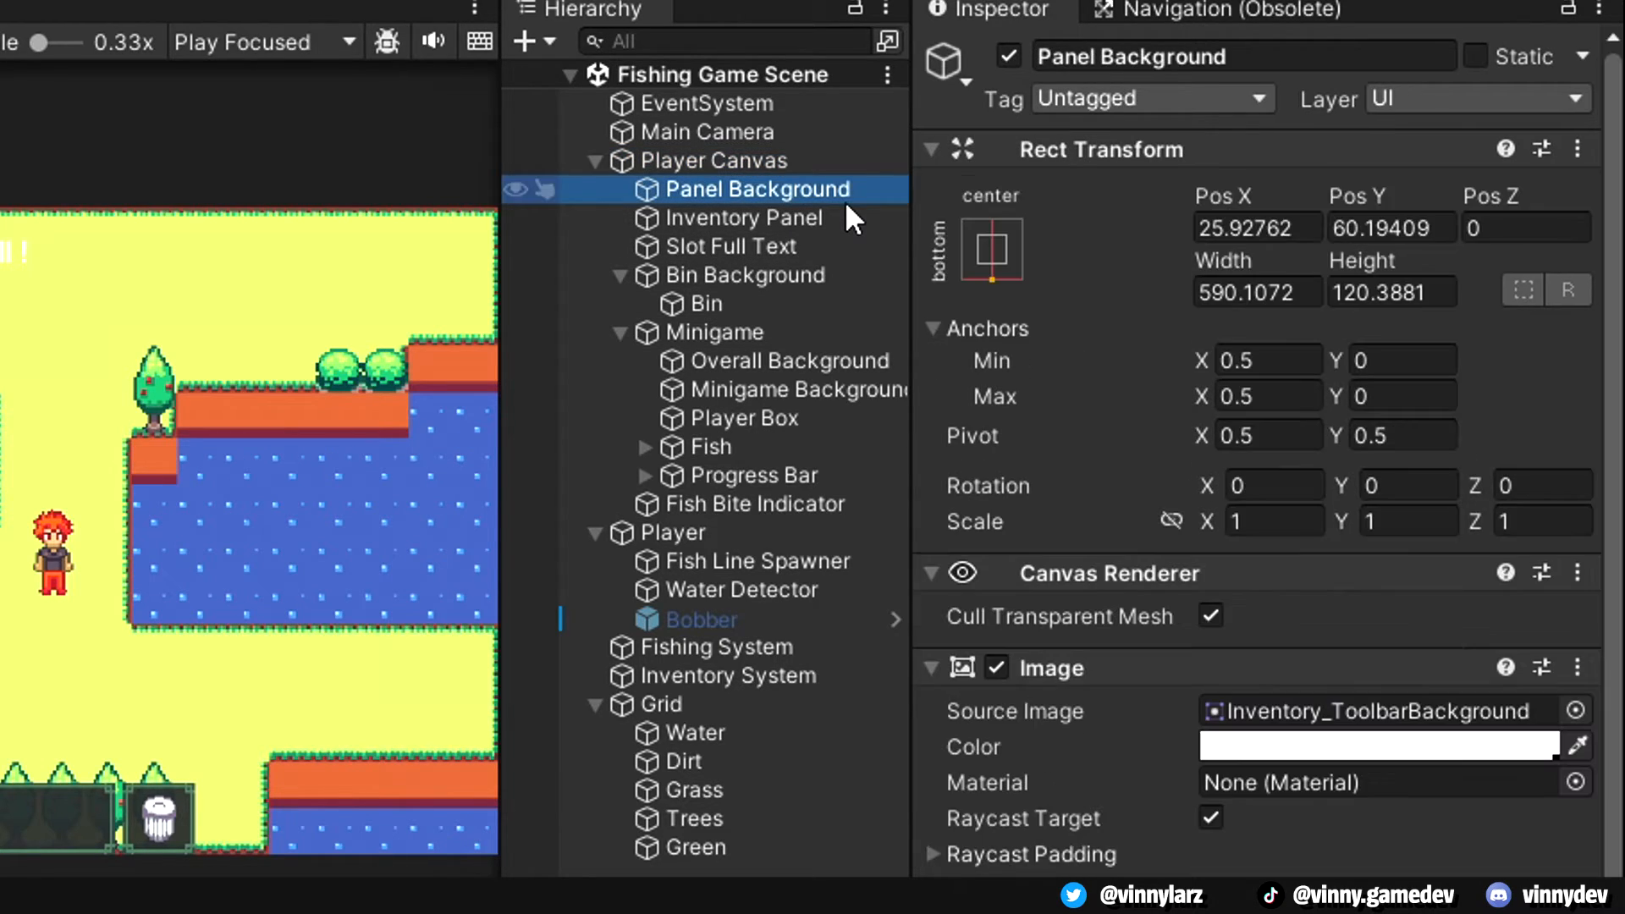
pyautogui.click(744, 218)
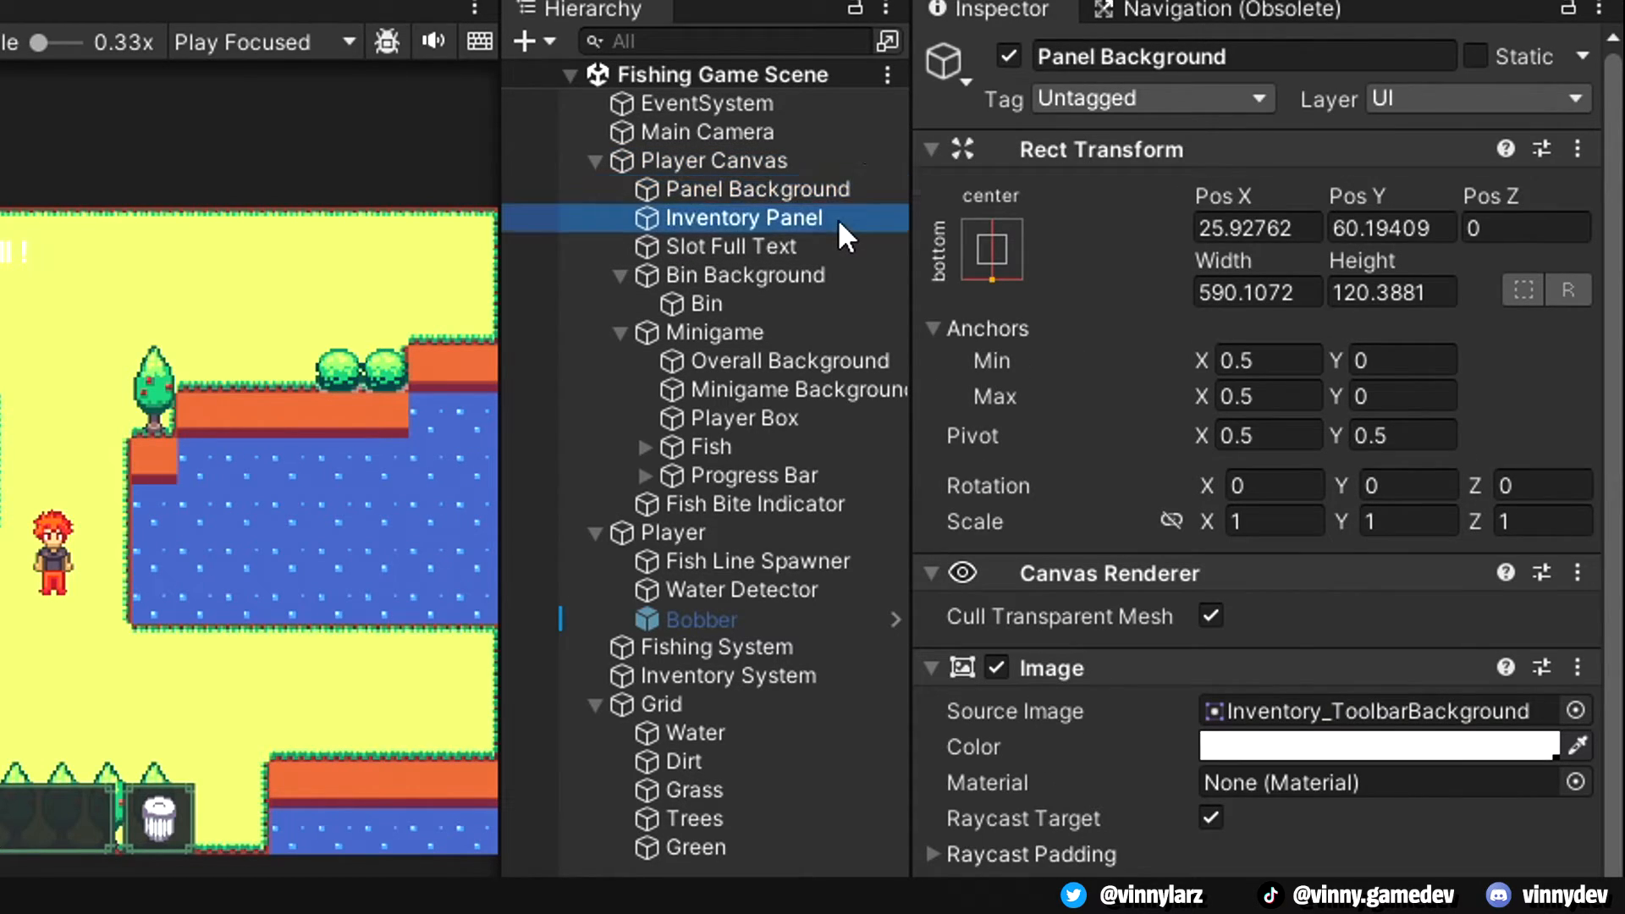
pyautogui.click(744, 275)
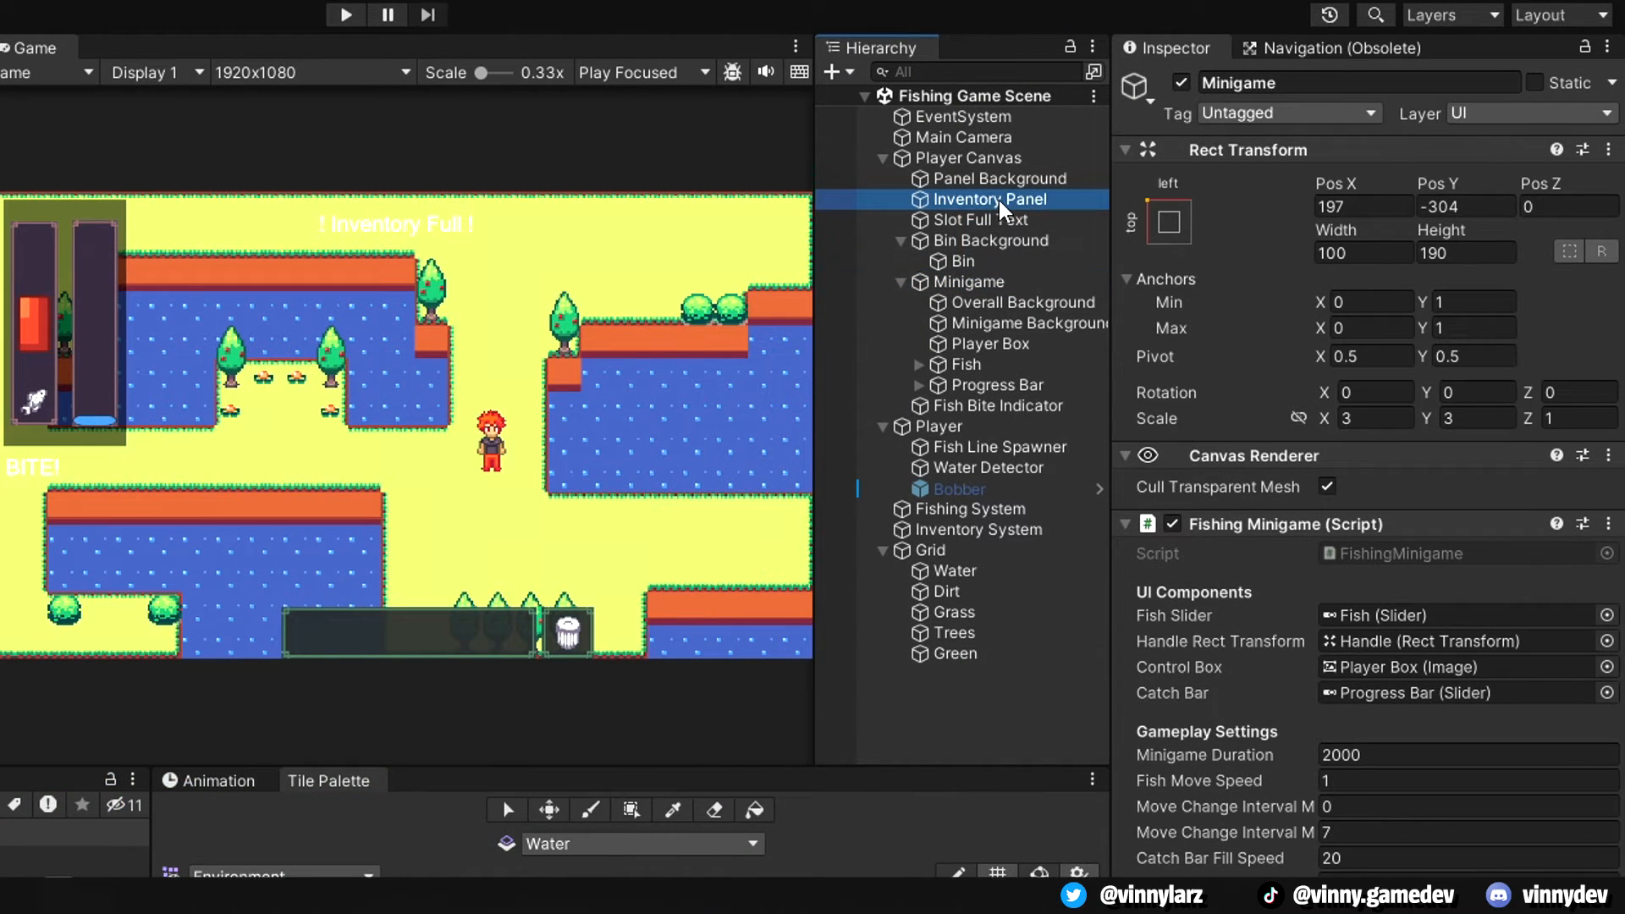
pyautogui.click(990, 198)
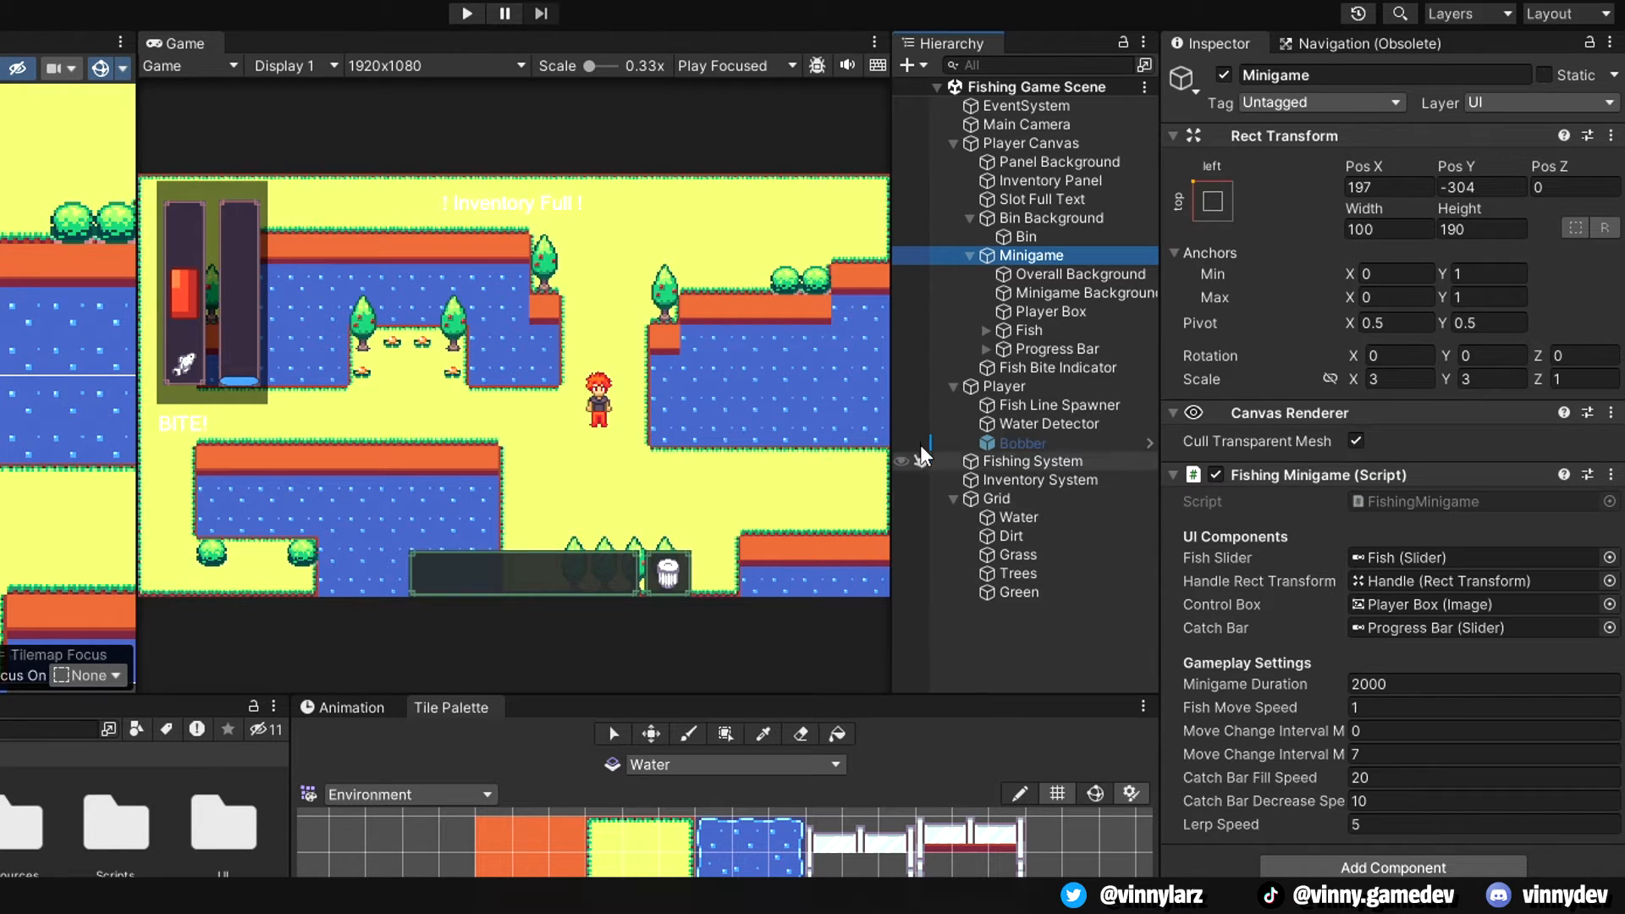
pyautogui.moveTo(836, 439)
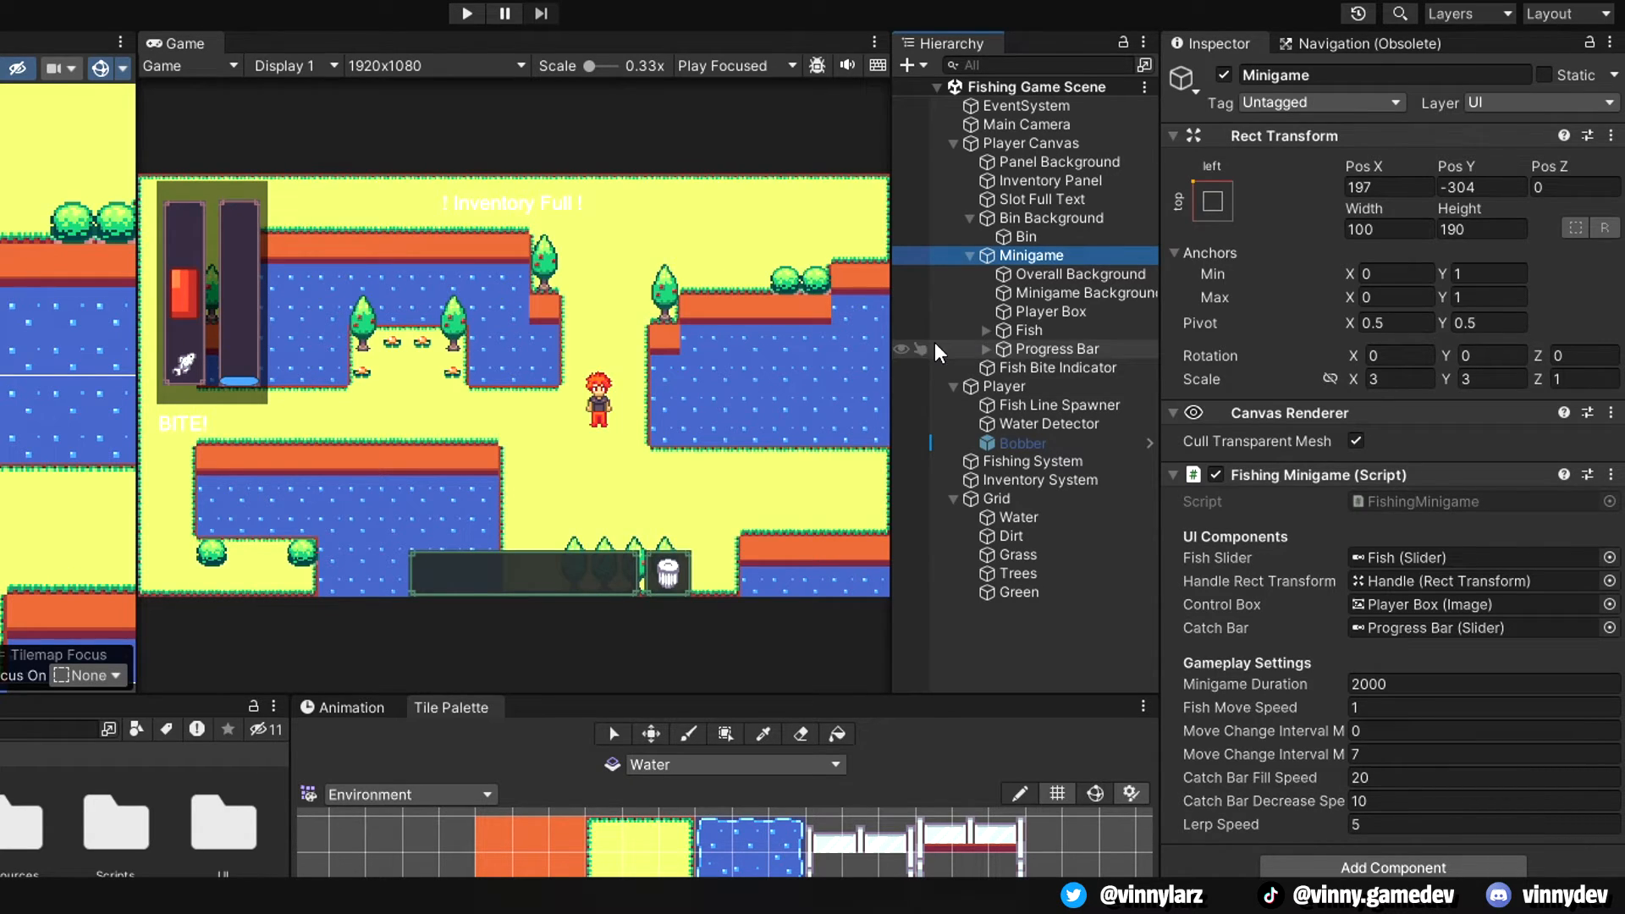
pyautogui.moveTo(1047, 317)
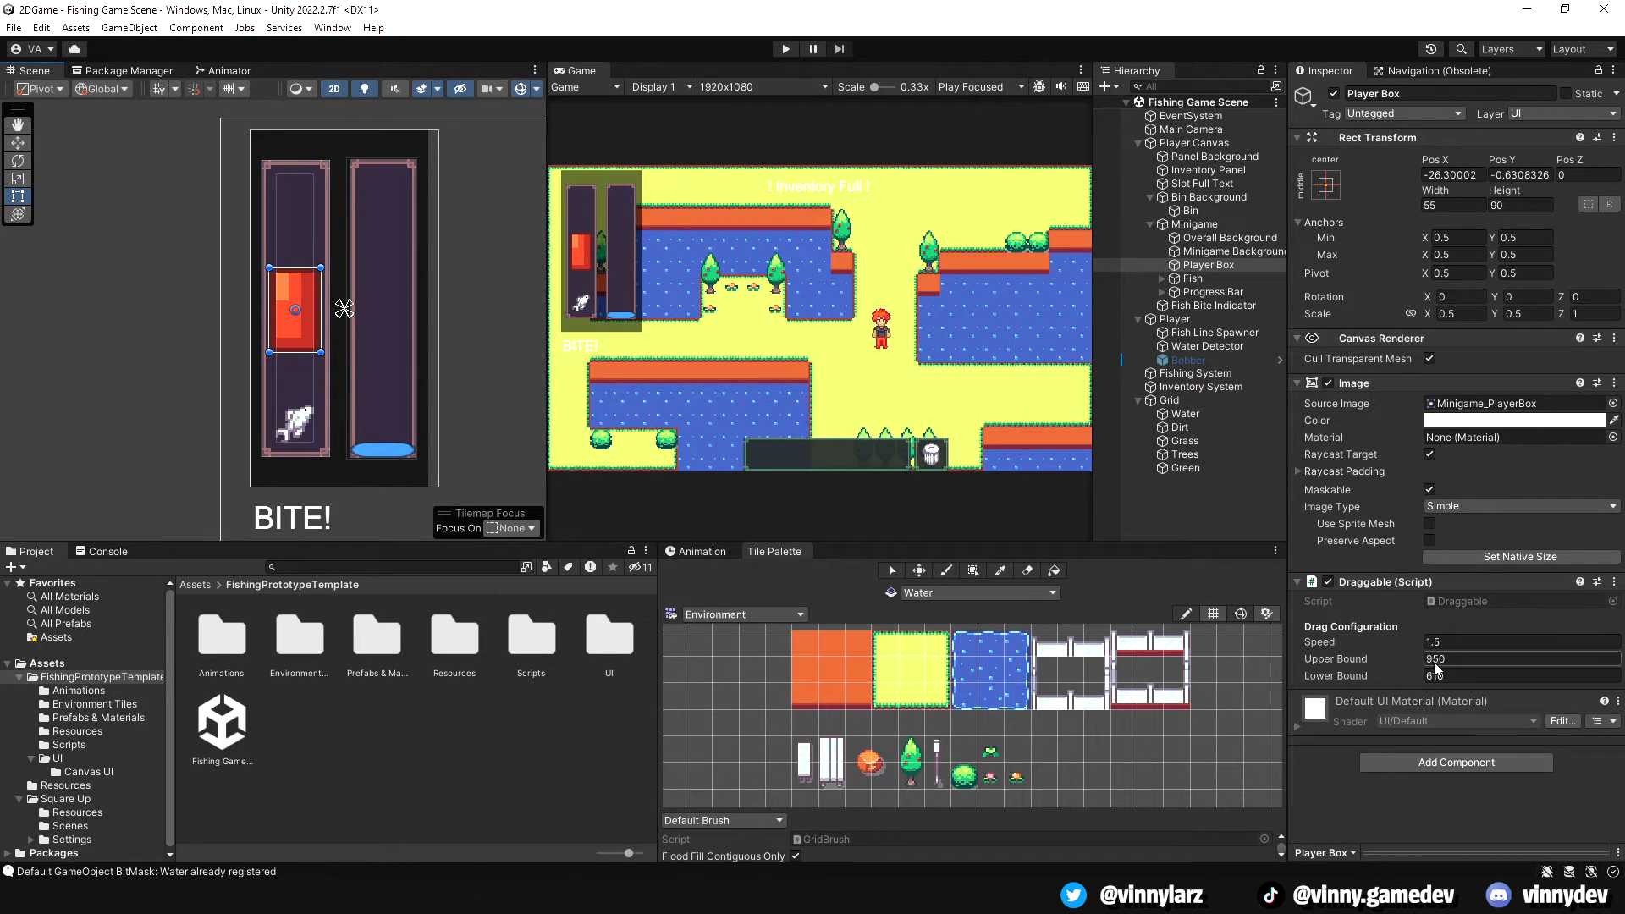
# Enter 610 as the Draggable script's Lower Bound on Player Box
pyautogui.write('610')
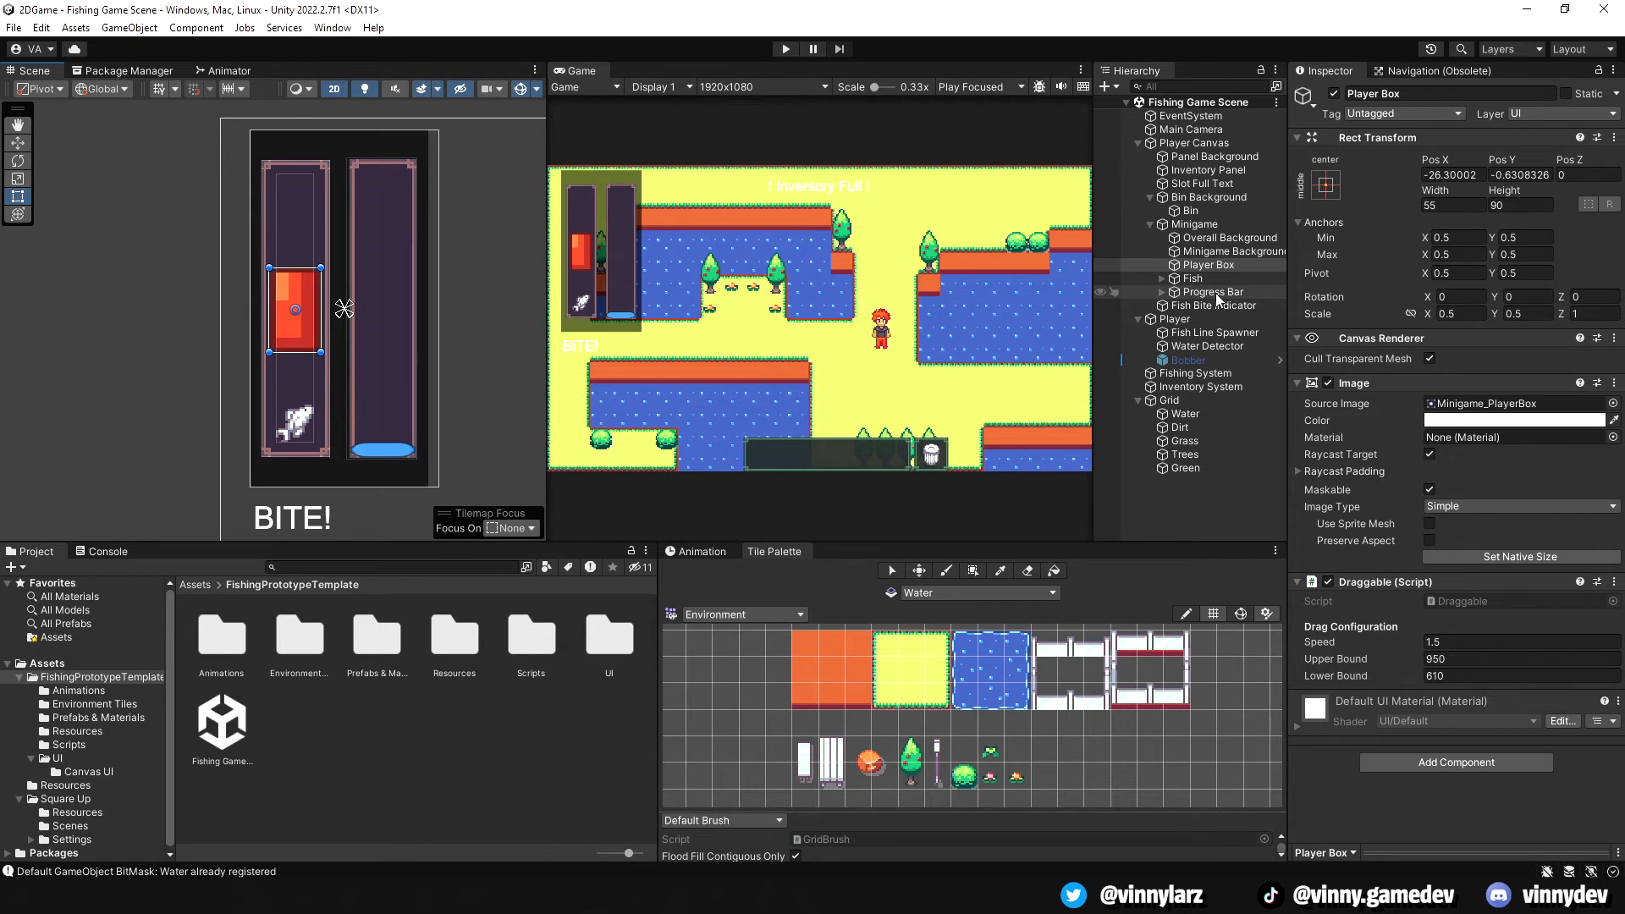
pyautogui.click(1210, 277)
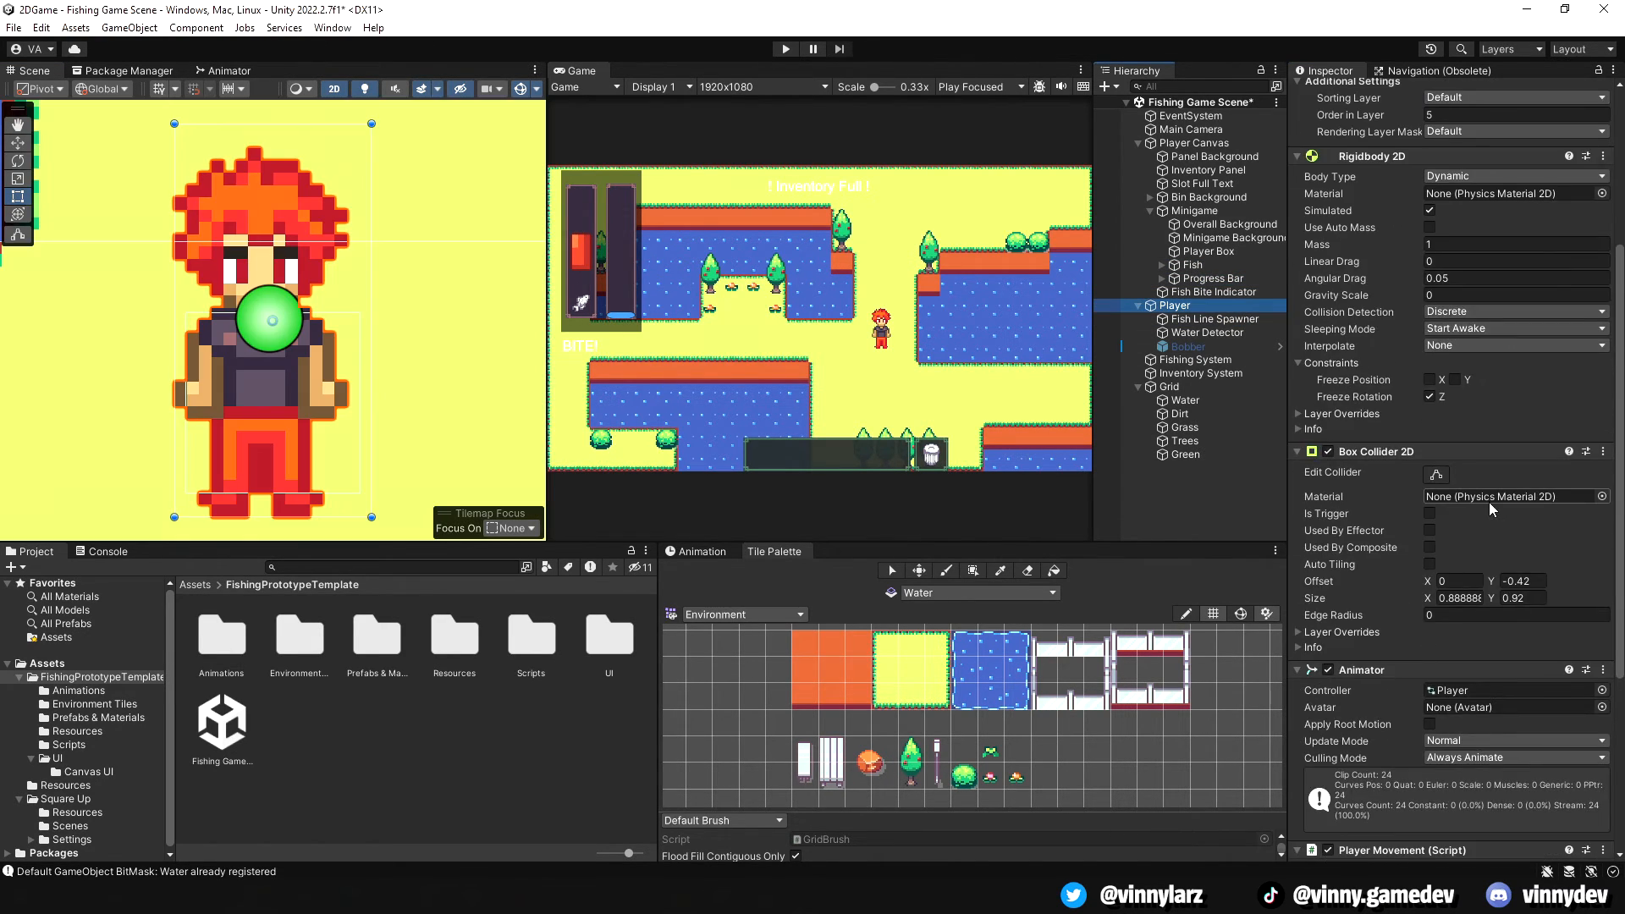
# Scroll the Player's physics settings, then inspect Fish Line Spawner's transform and Line Renderer
pyautogui.scroll(-3)
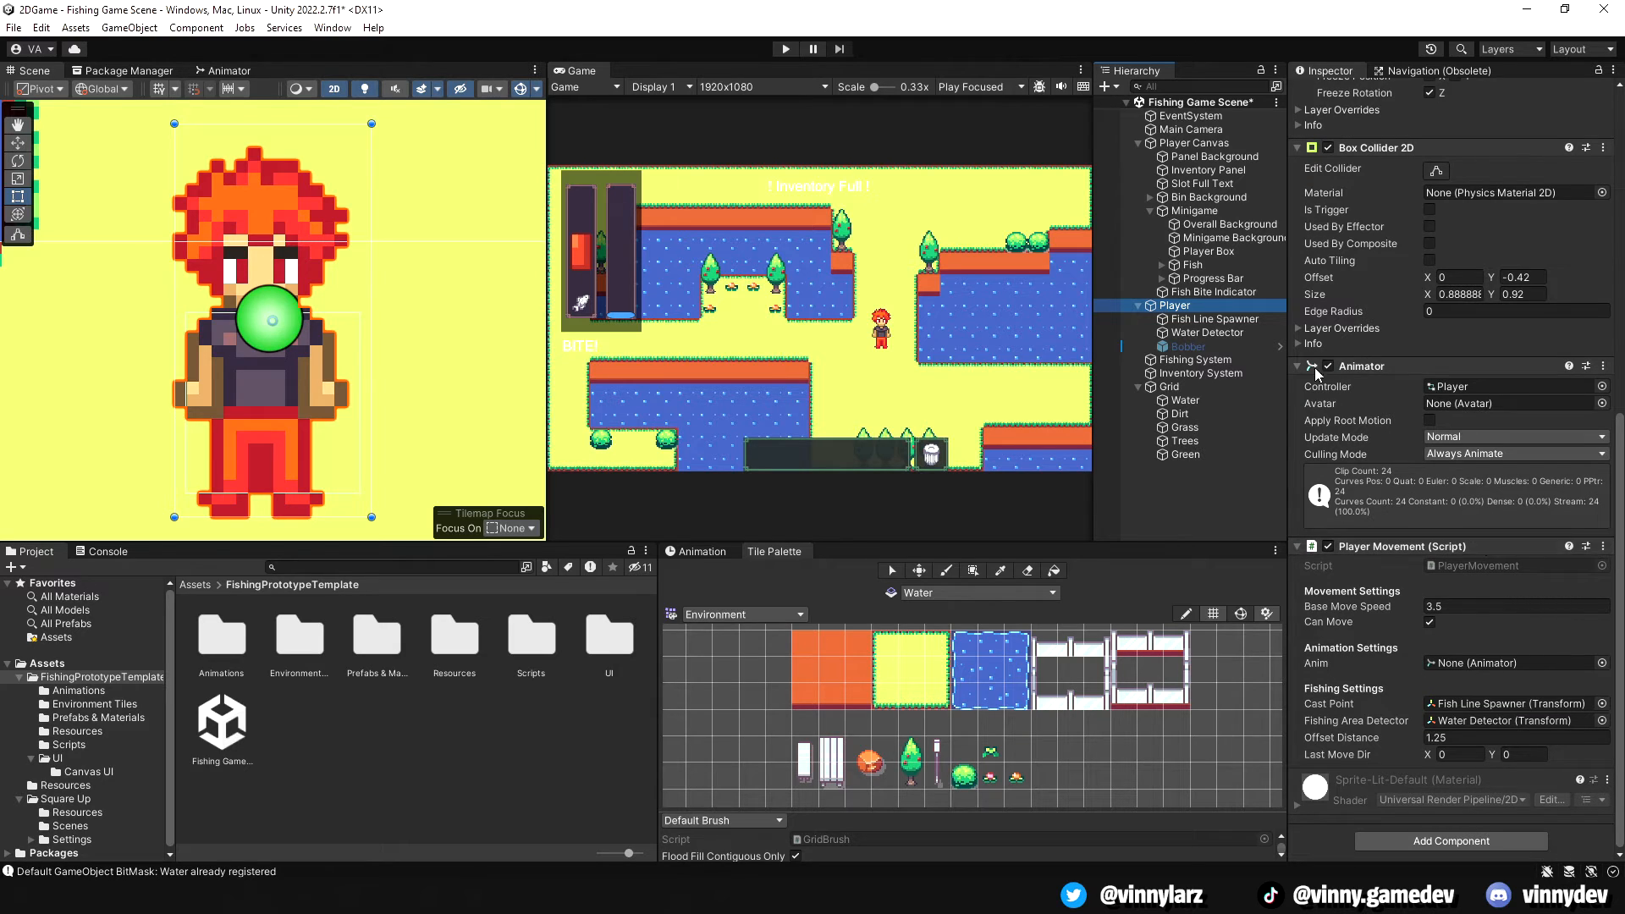
pyautogui.click(1214, 319)
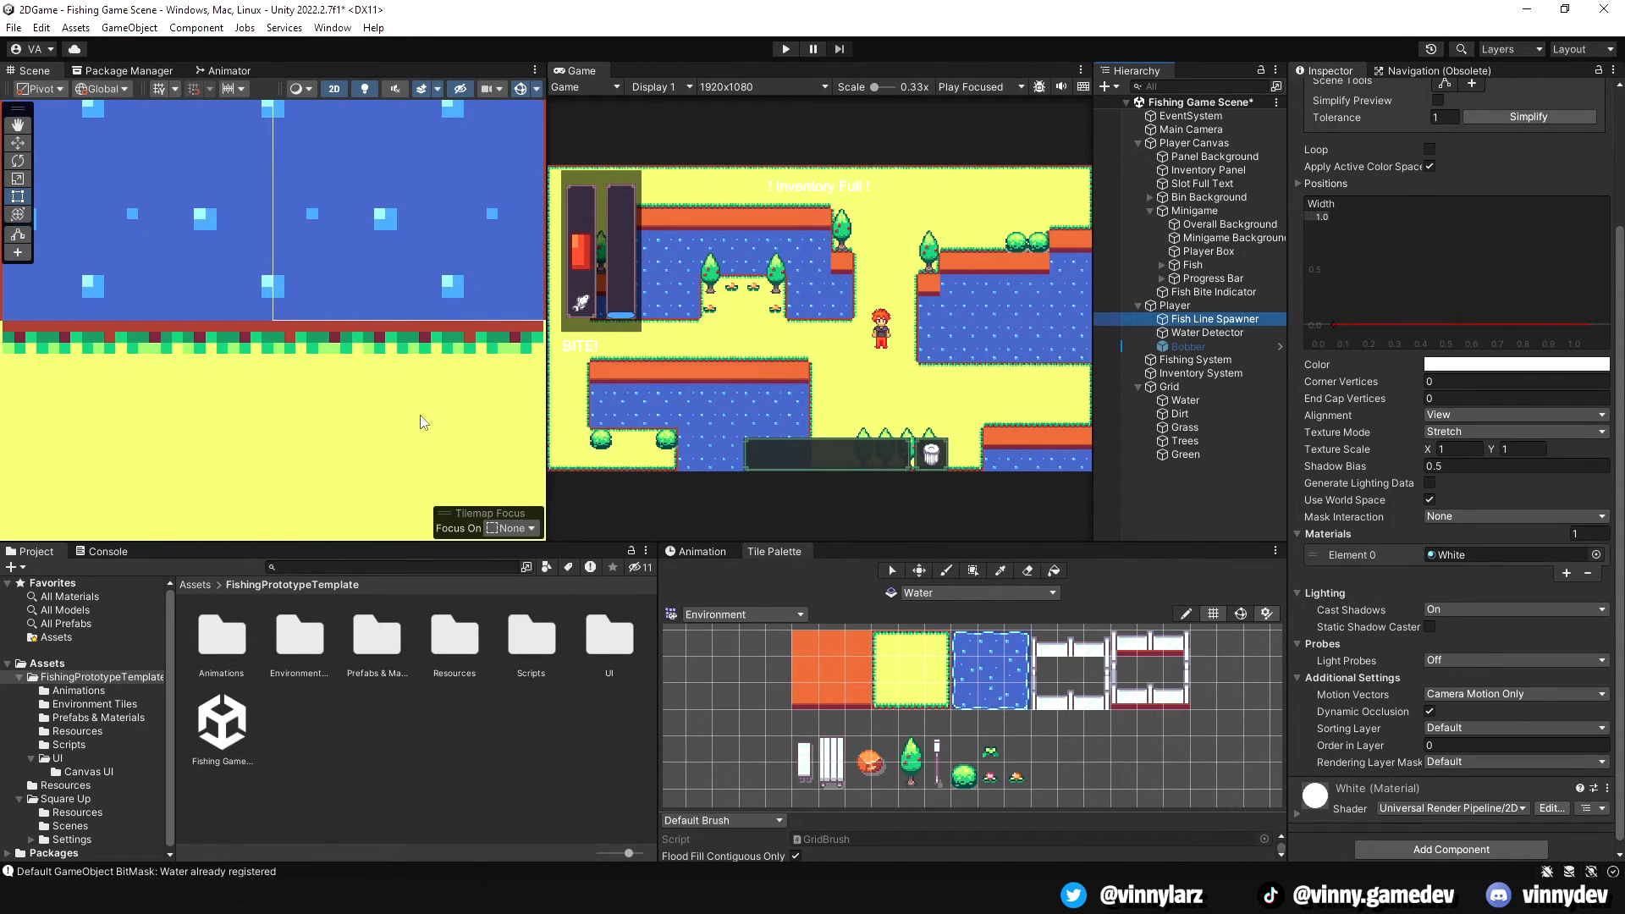
pyautogui.click(1209, 333)
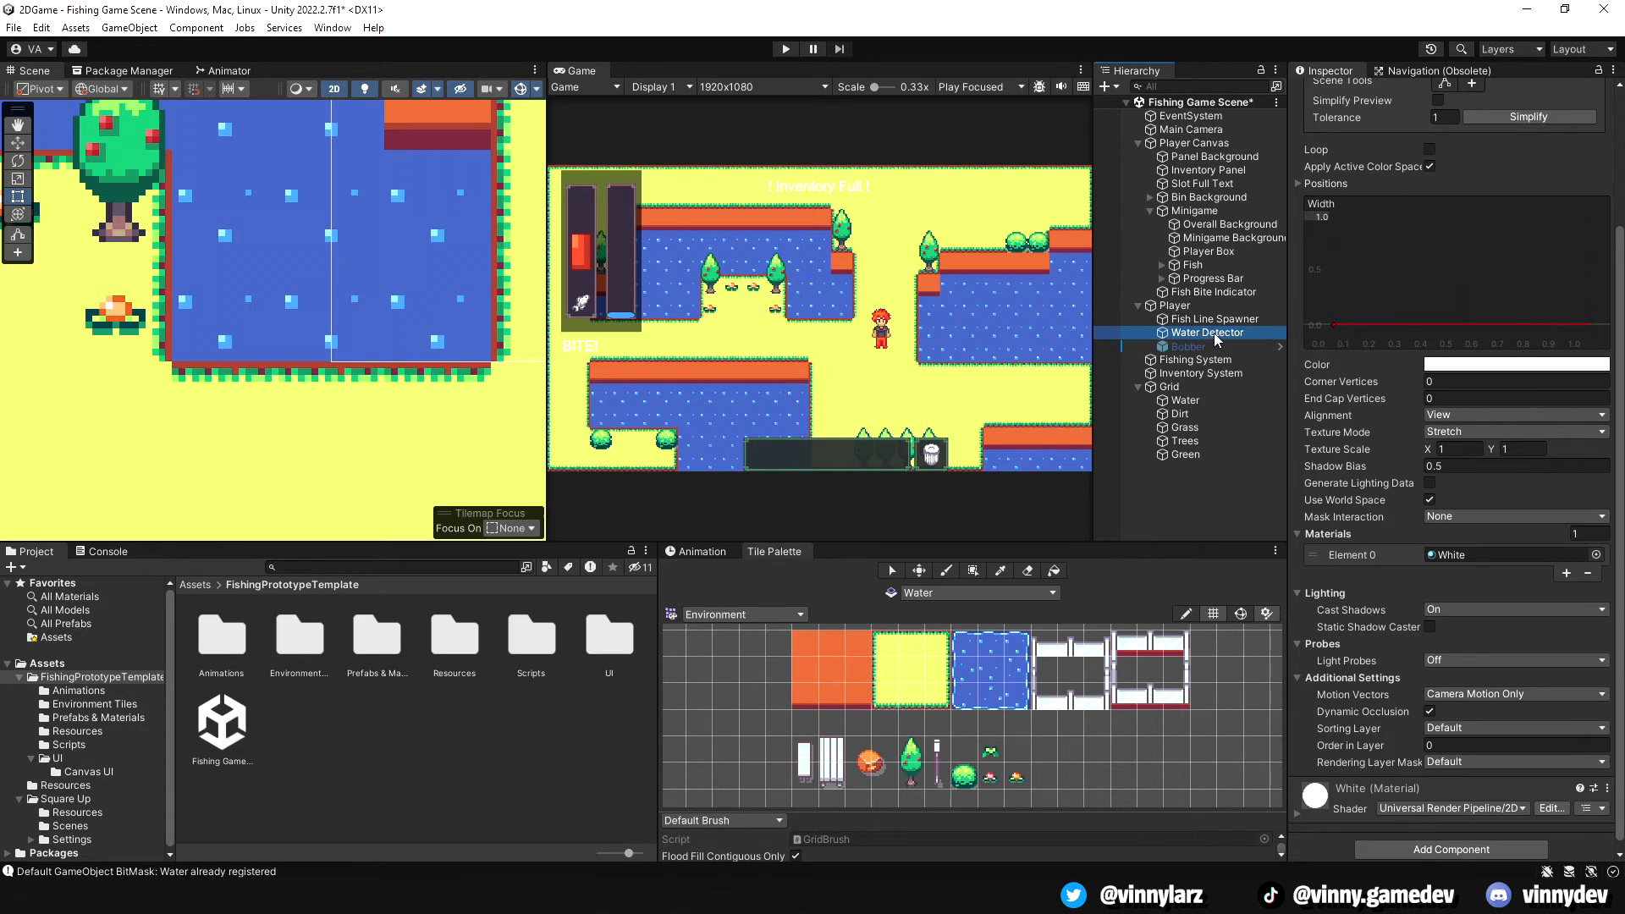
pyautogui.click(1210, 318)
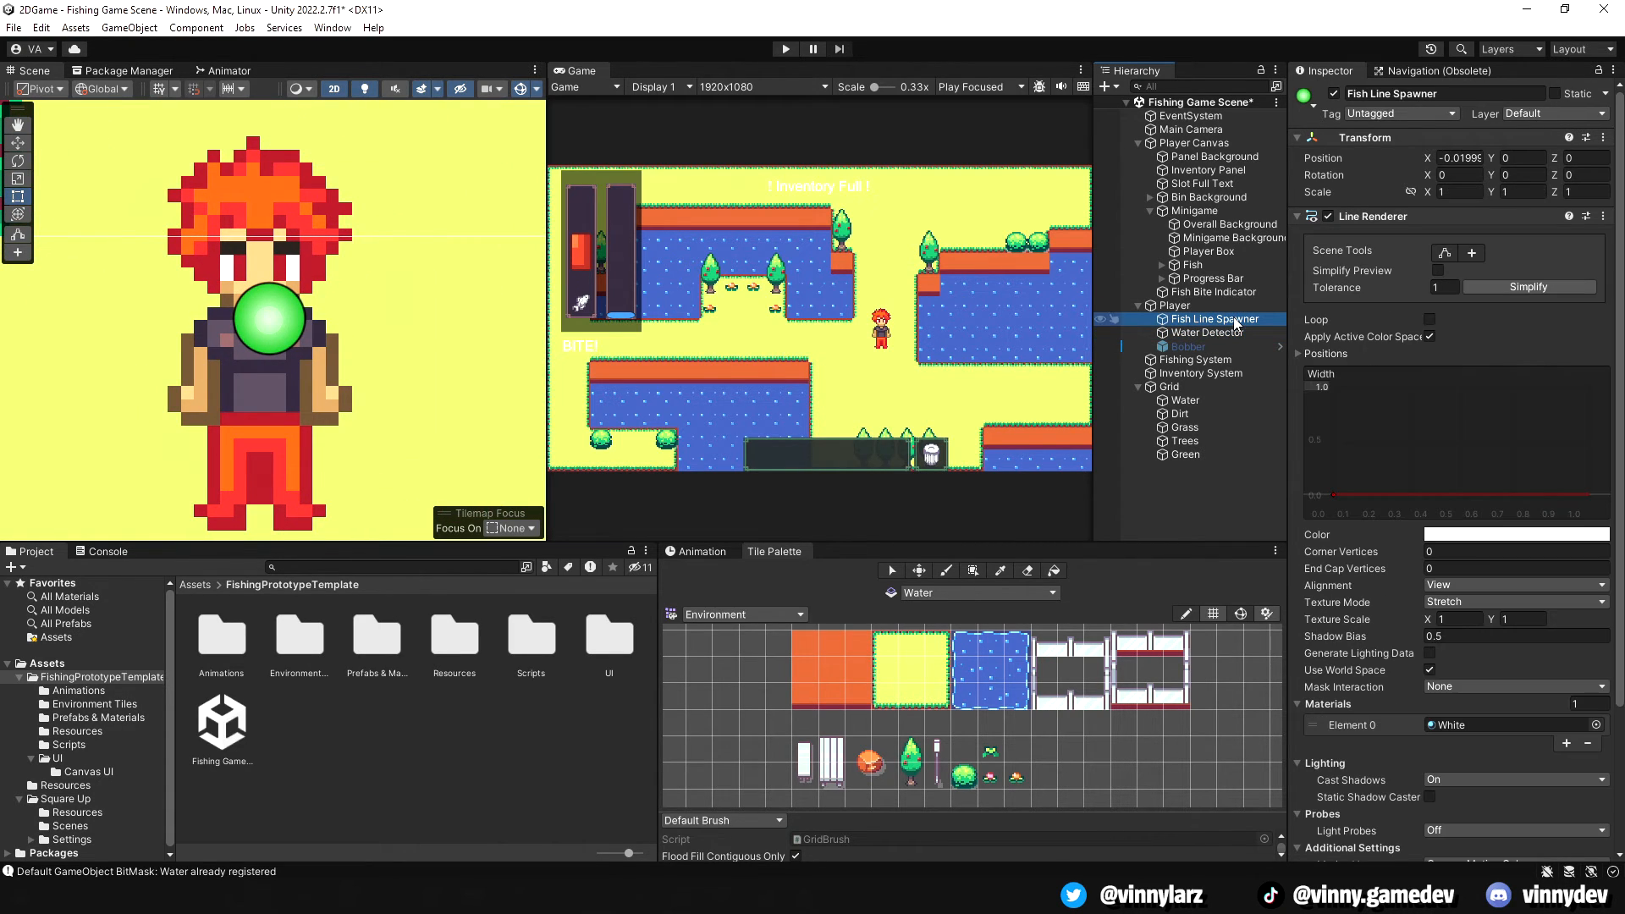
pyautogui.scroll(-3)
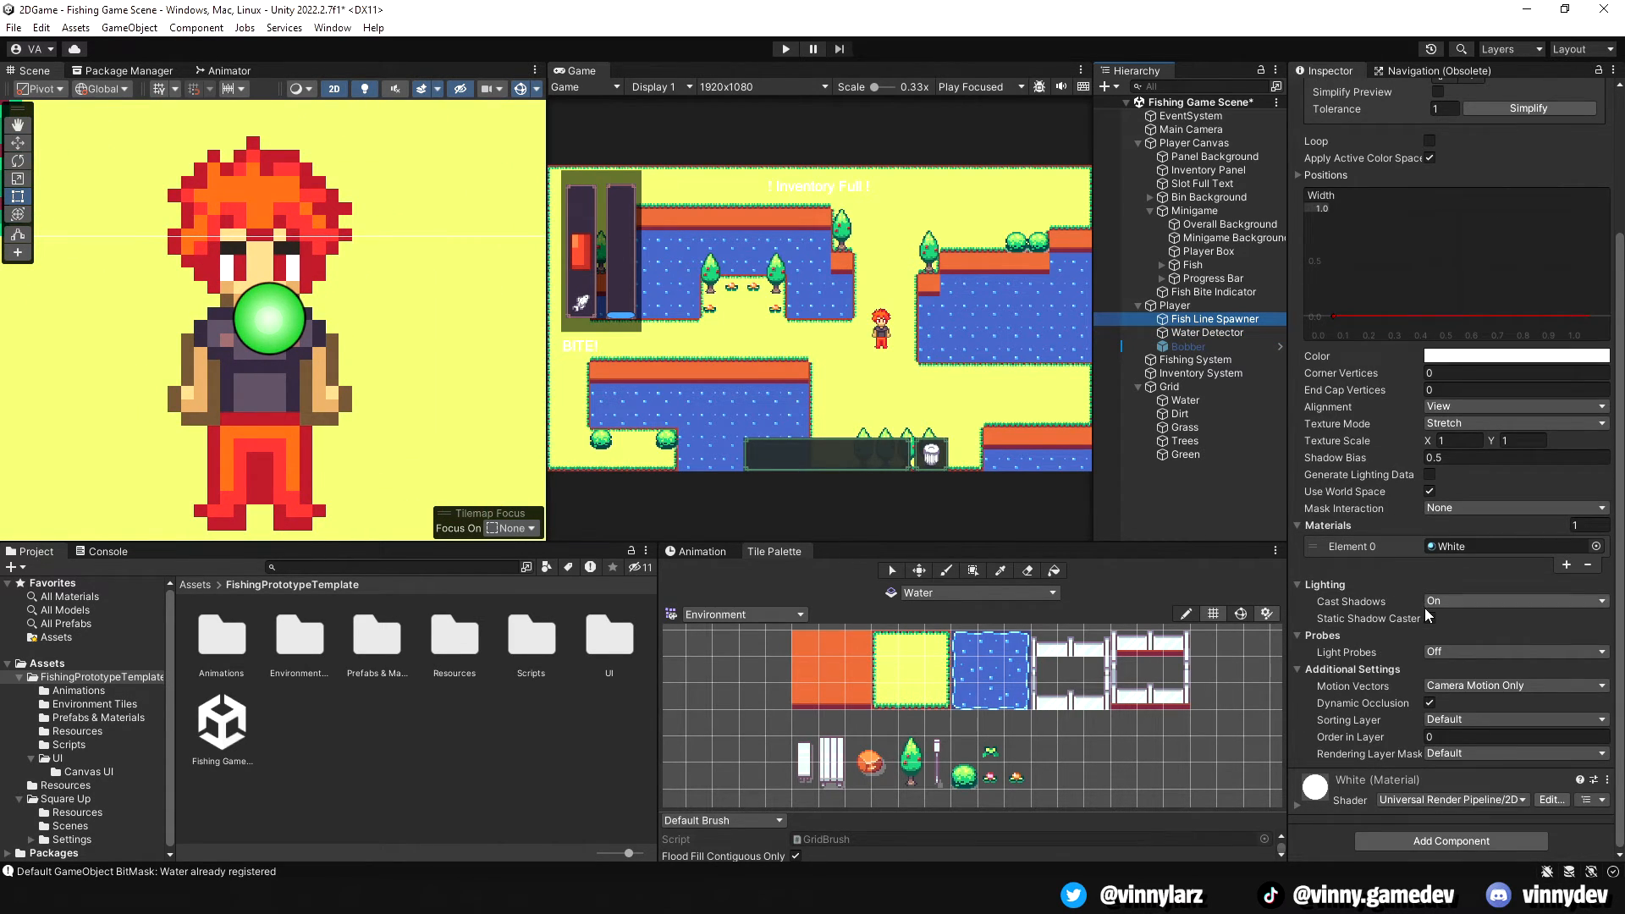
pyautogui.click(1210, 319)
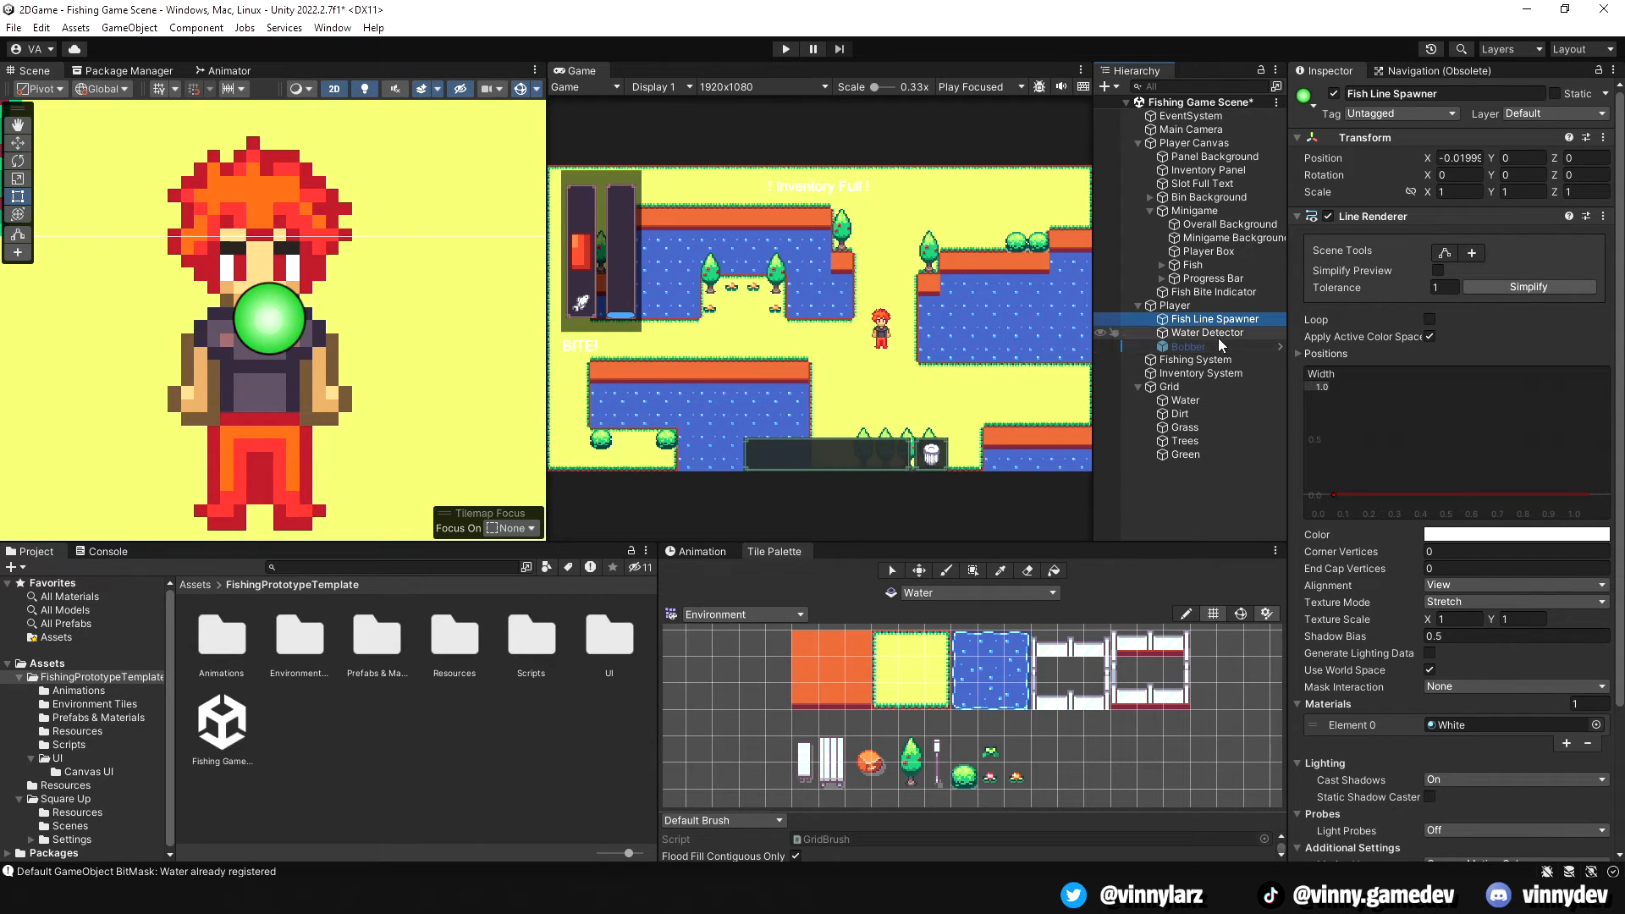
pyautogui.click(1209, 332)
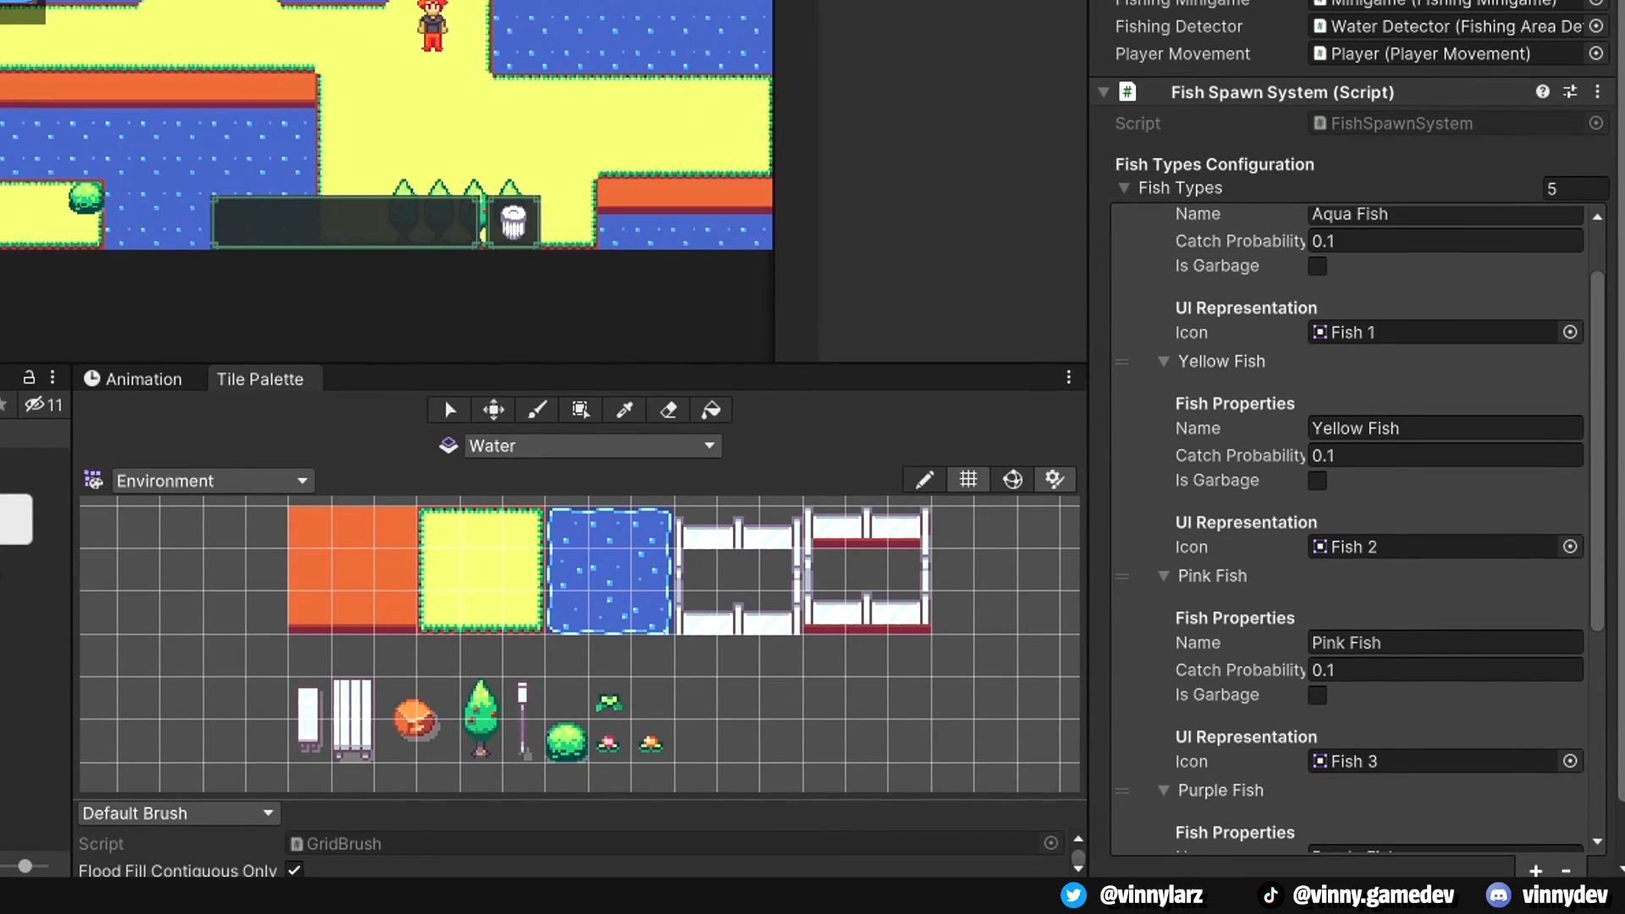
# Scroll through Aqua, Yellow and Pink fish types, then select Inventory System
pyautogui.scroll(-3)
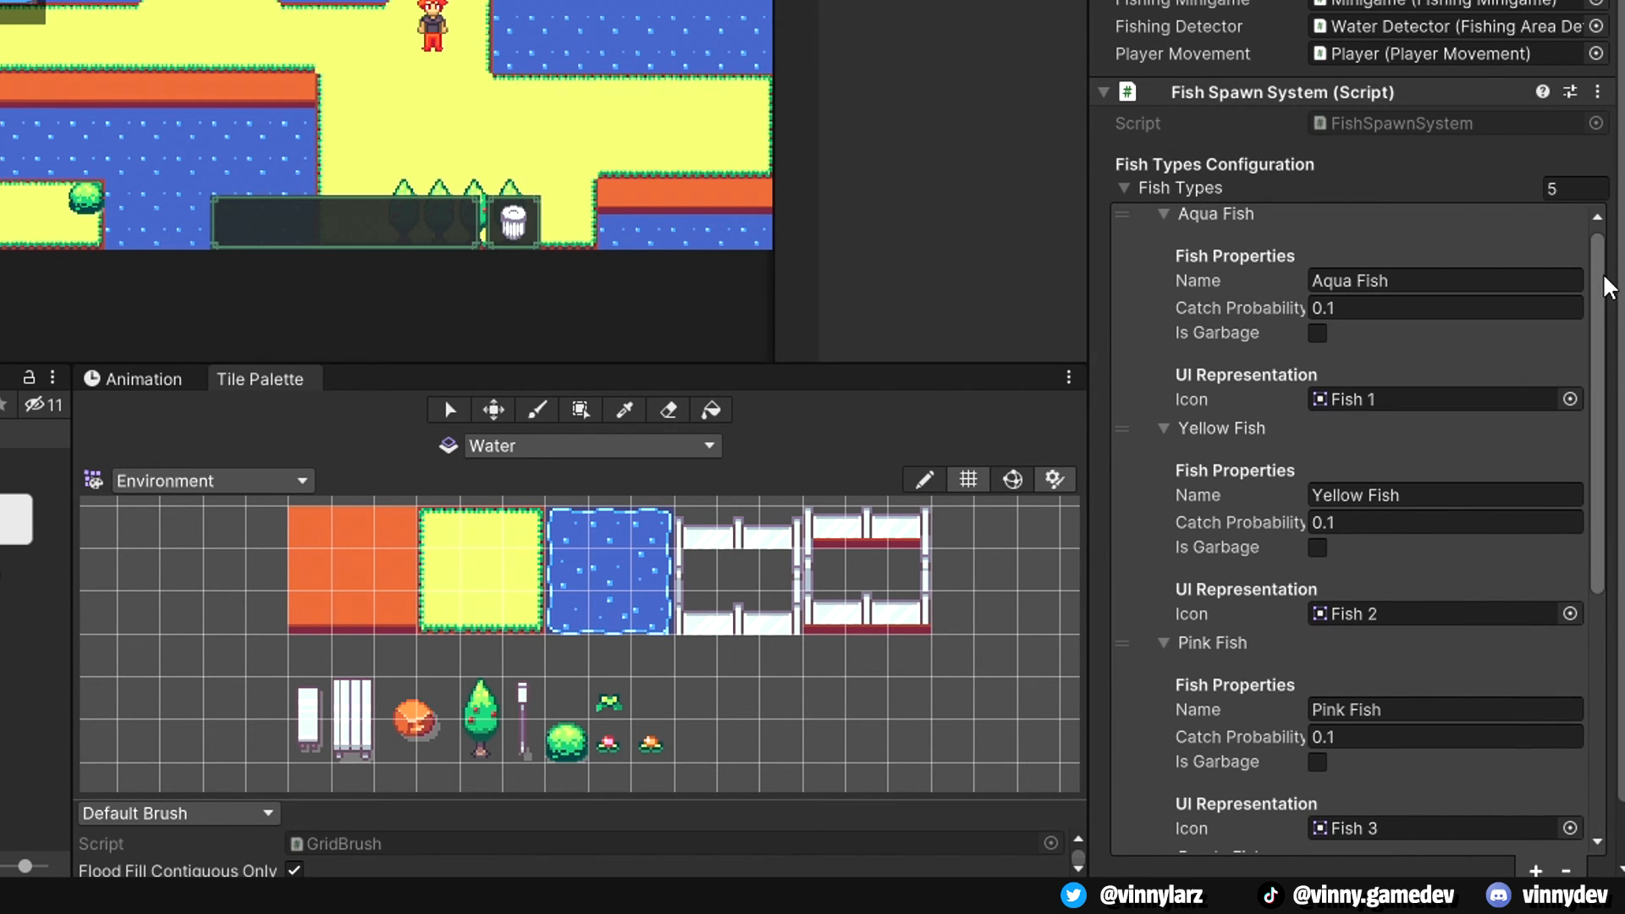
pyautogui.scroll(-3)
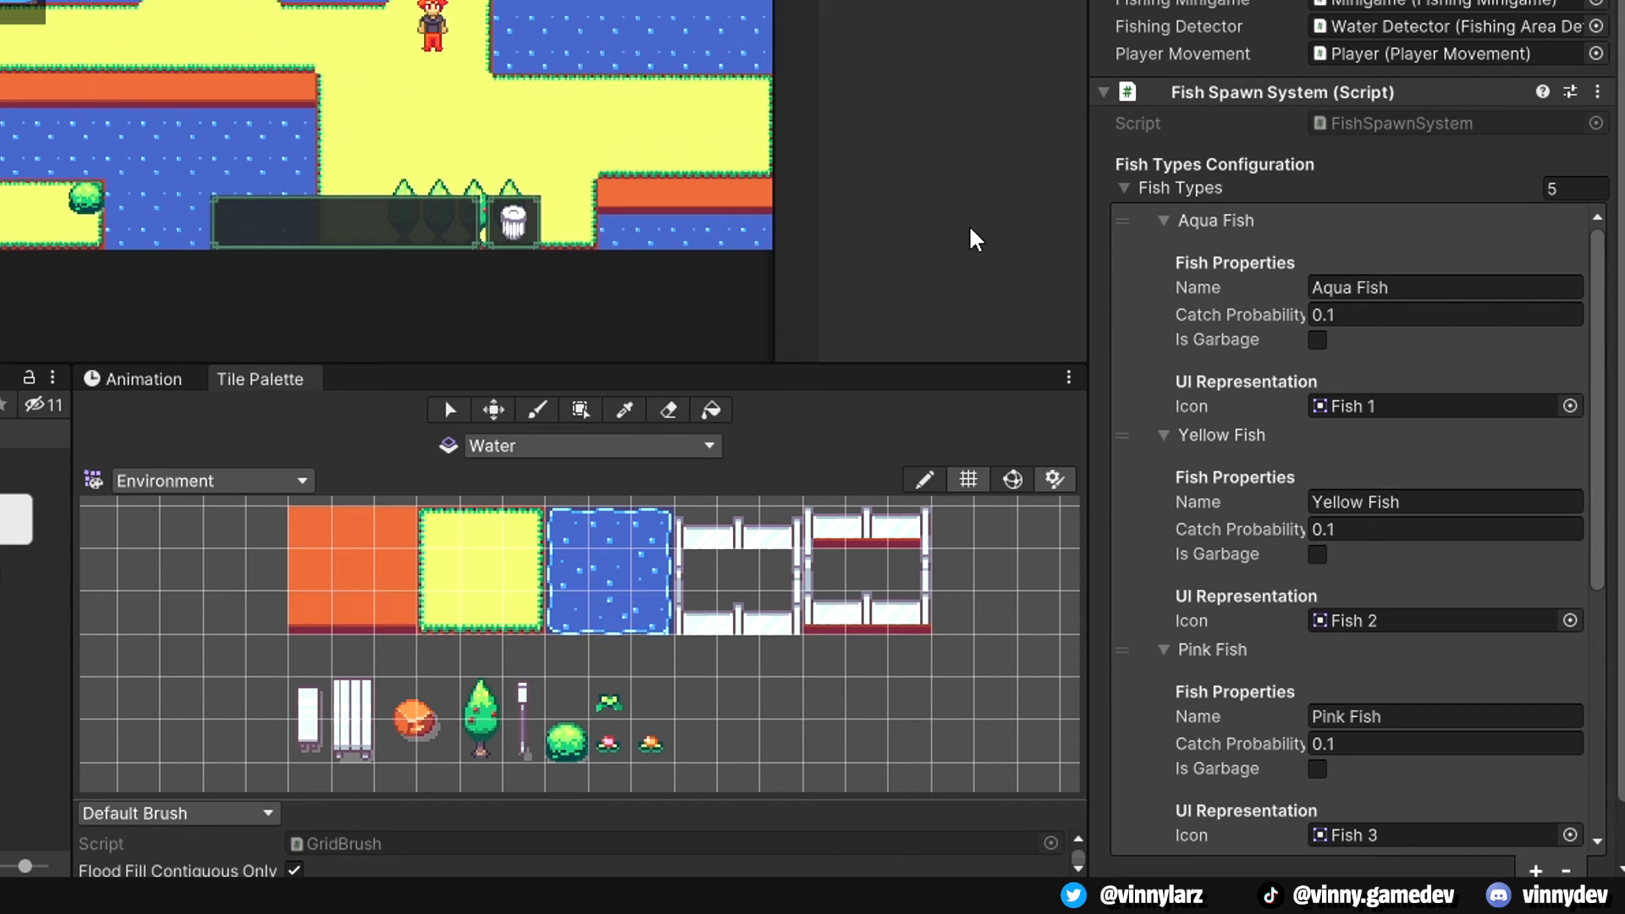
pyautogui.moveTo(1373, 414)
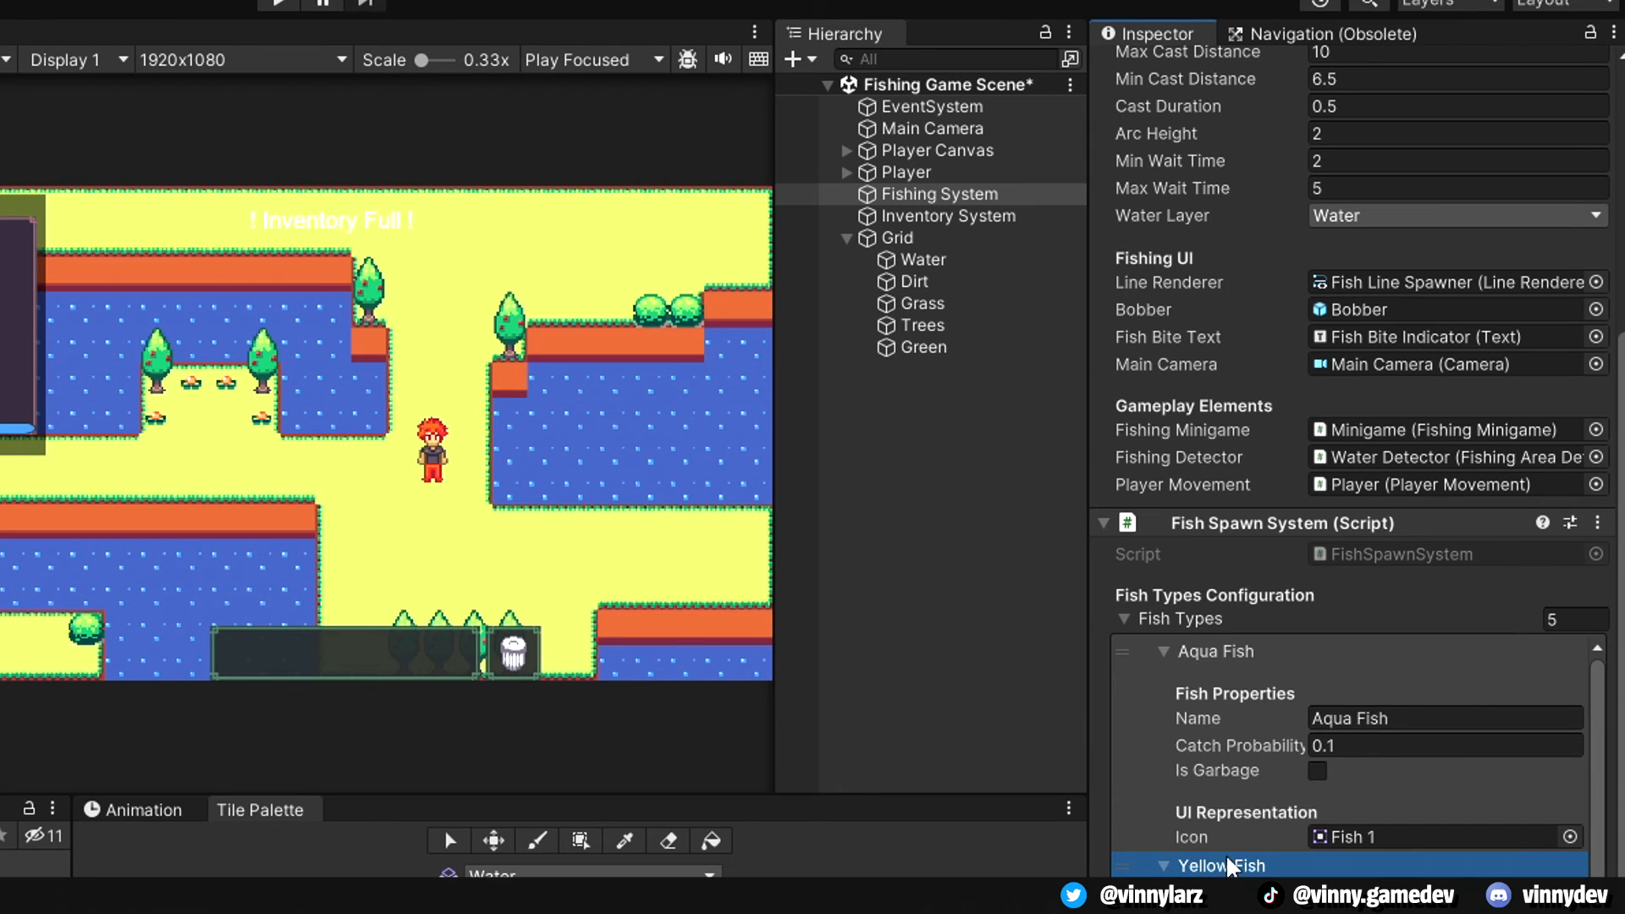
pyautogui.click(948, 216)
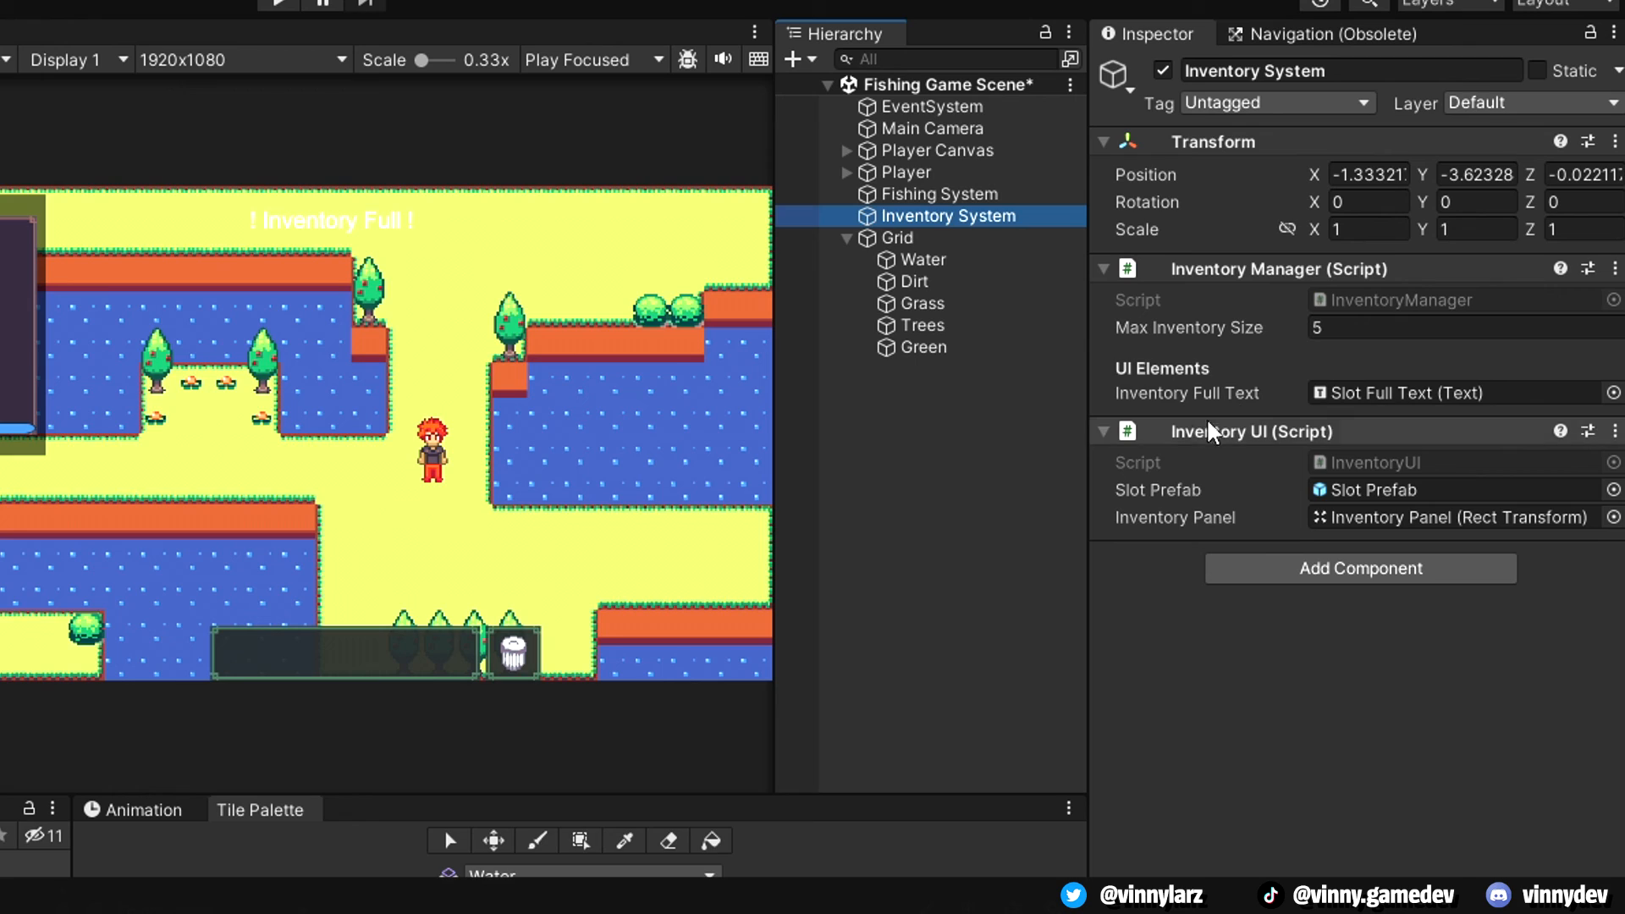
pyautogui.moveTo(1451, 430)
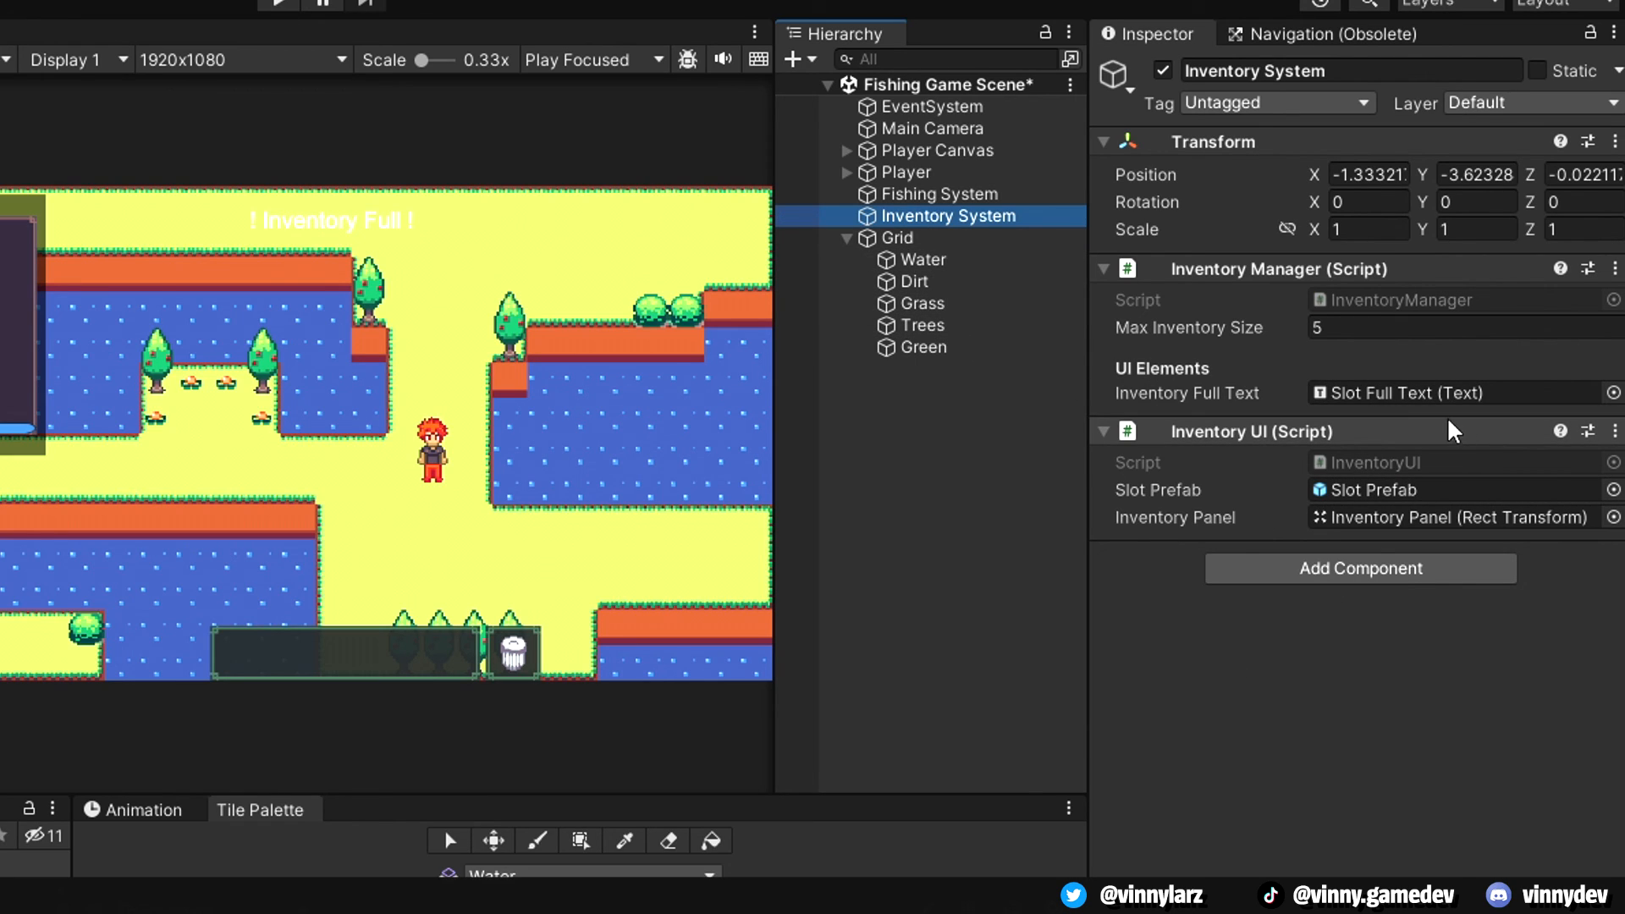
pyautogui.moveTo(923, 260)
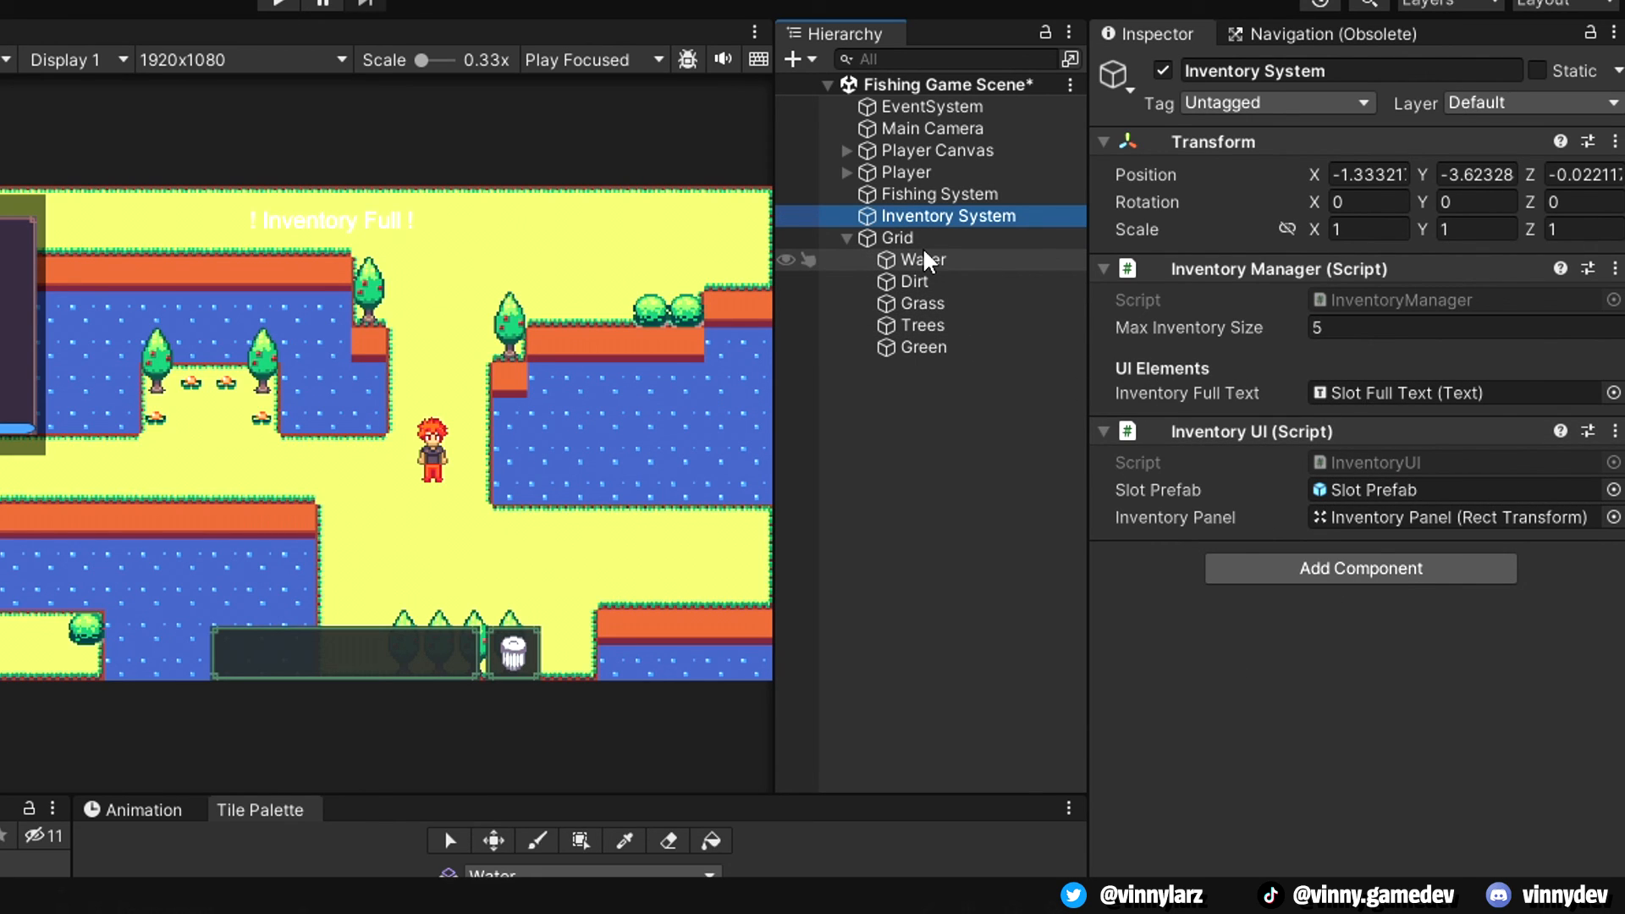